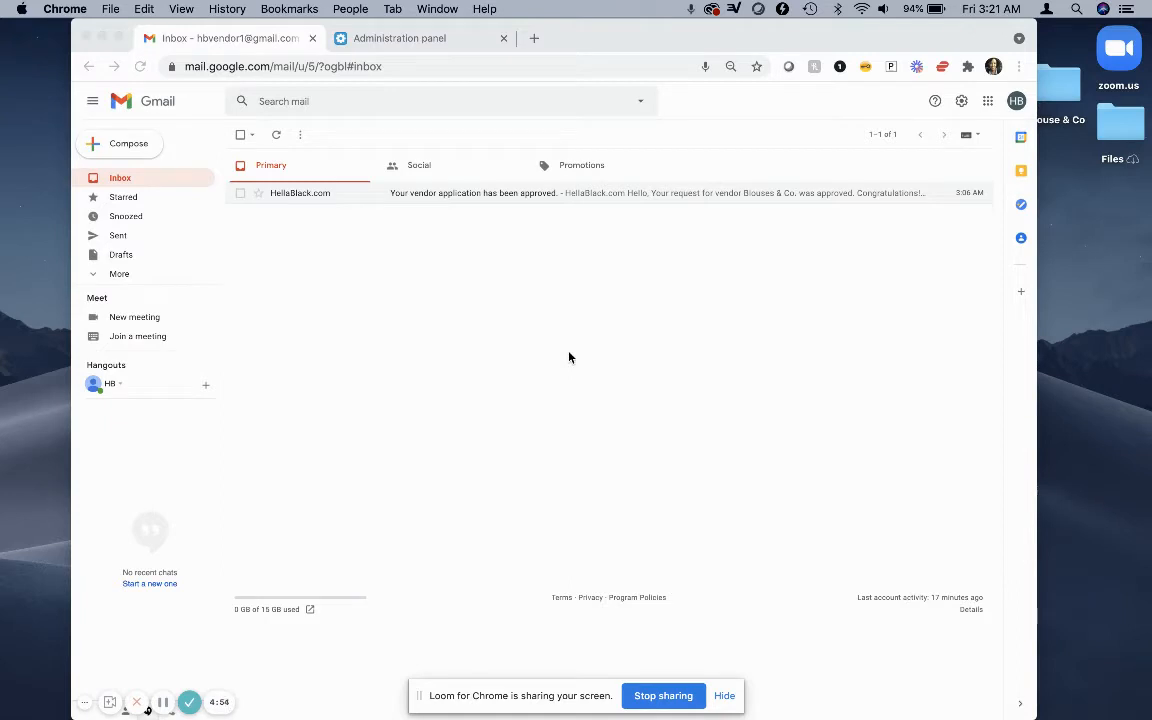
mouse_move(467, 297)
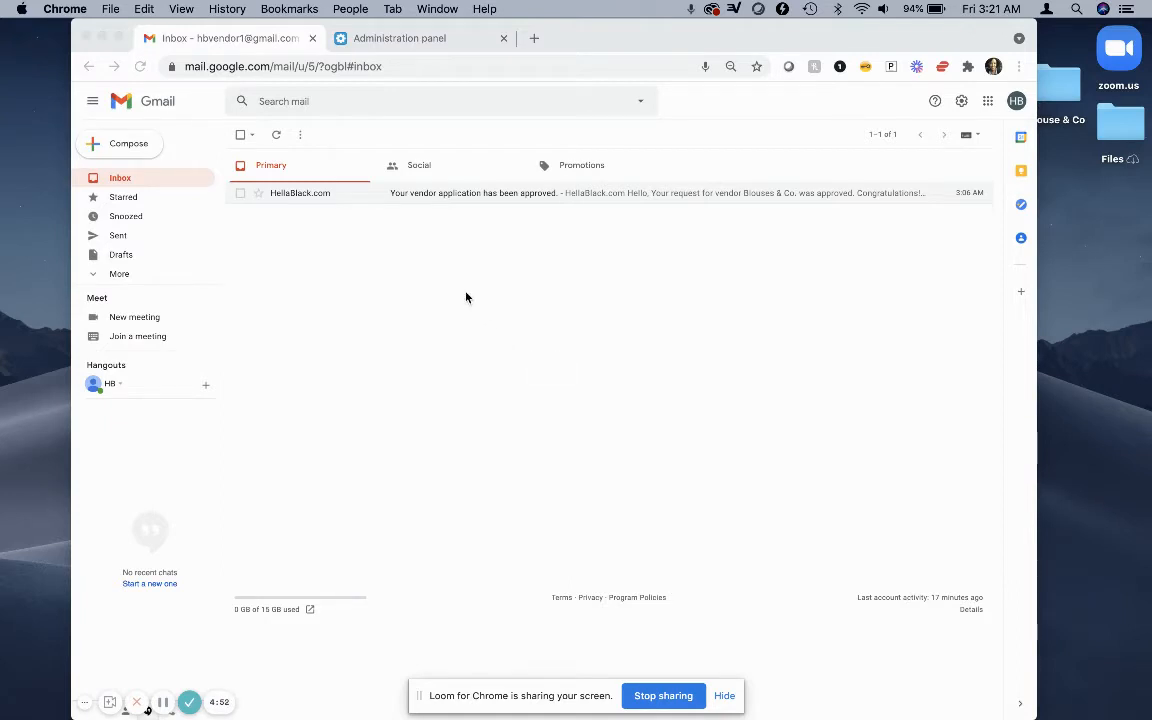
mouse_move(298, 278)
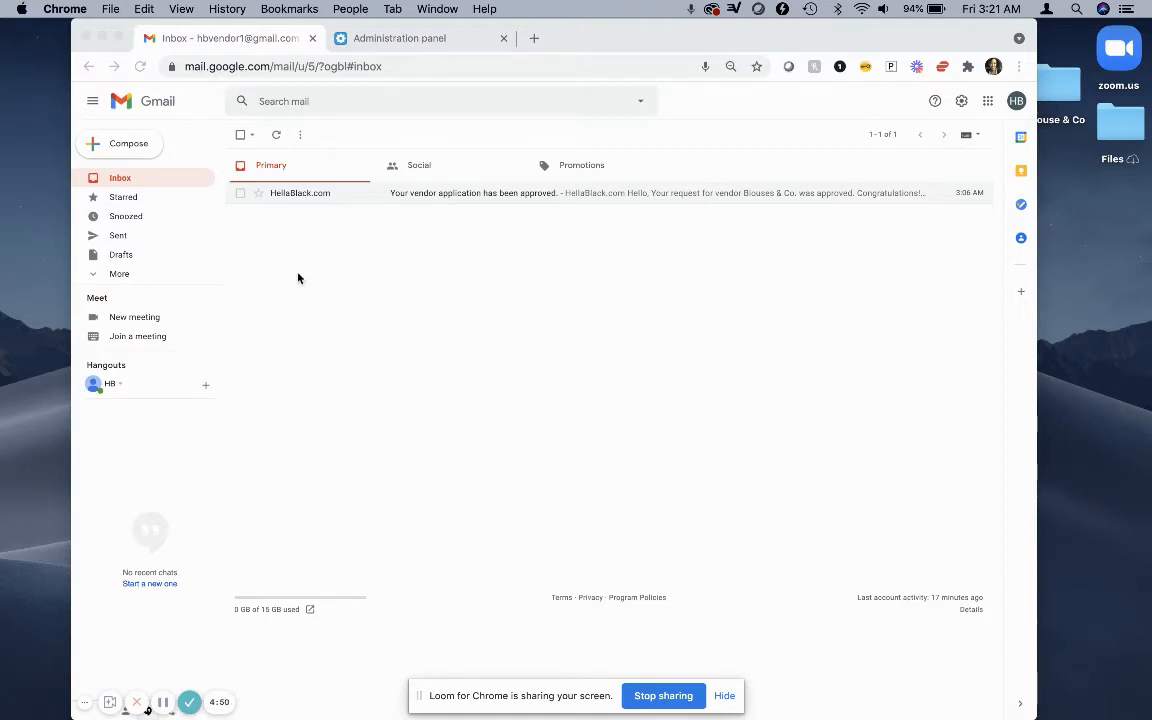
mouse_move(295, 199)
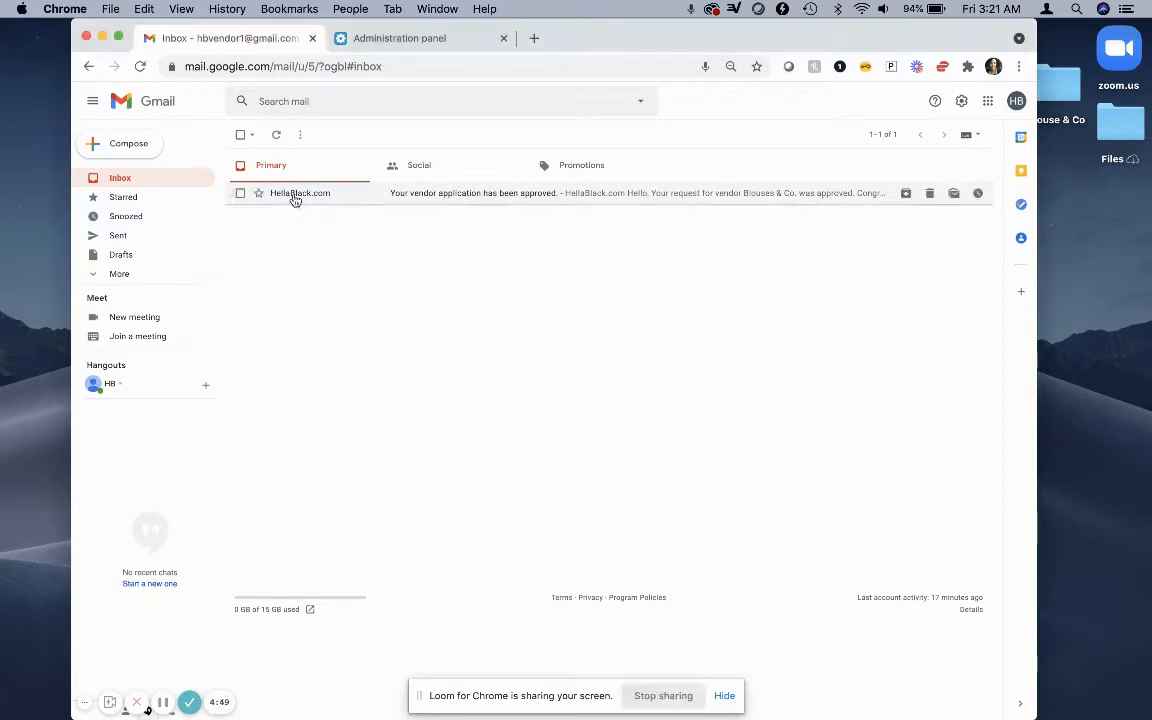
Step: Open the HellaBlack.com email 'Your vendor application has been approved' in Gmail
left_click(295, 193)
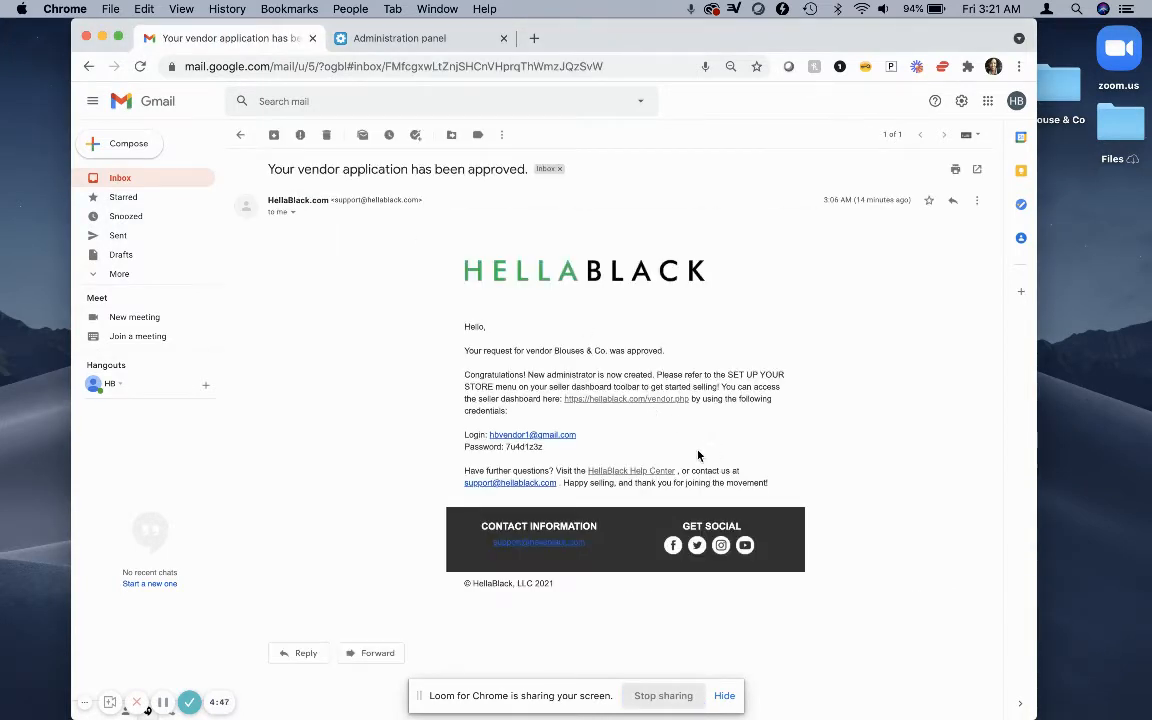
mouse_move(588, 427)
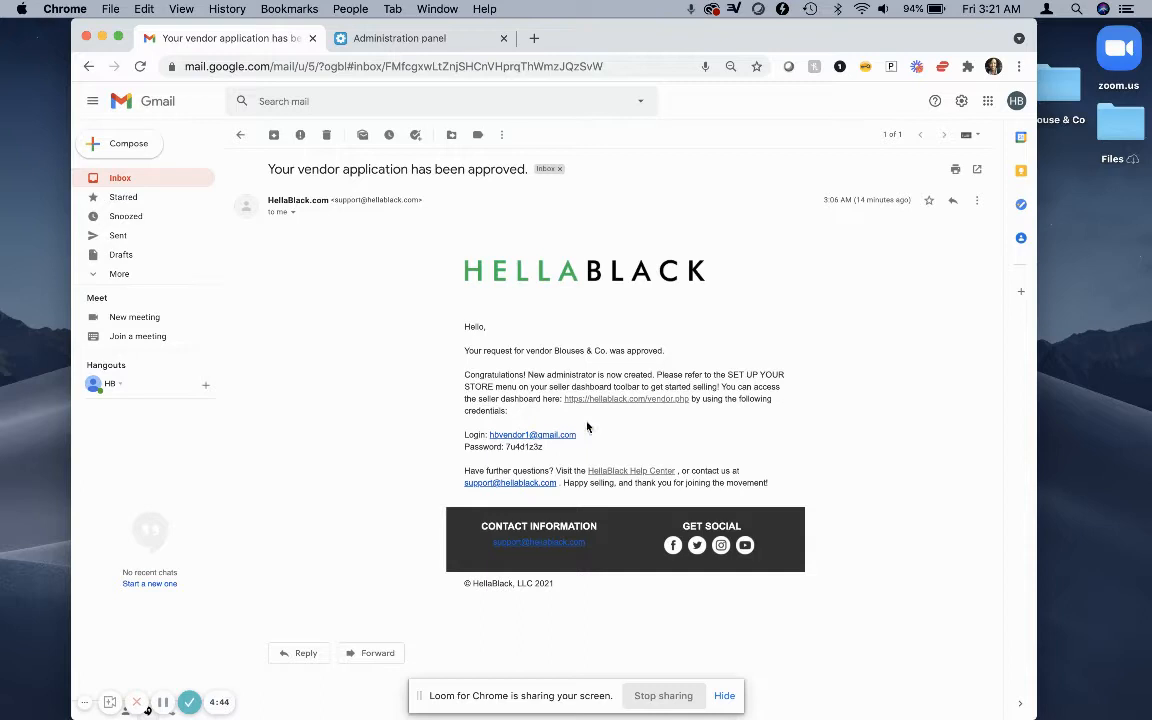
mouse_move(650, 405)
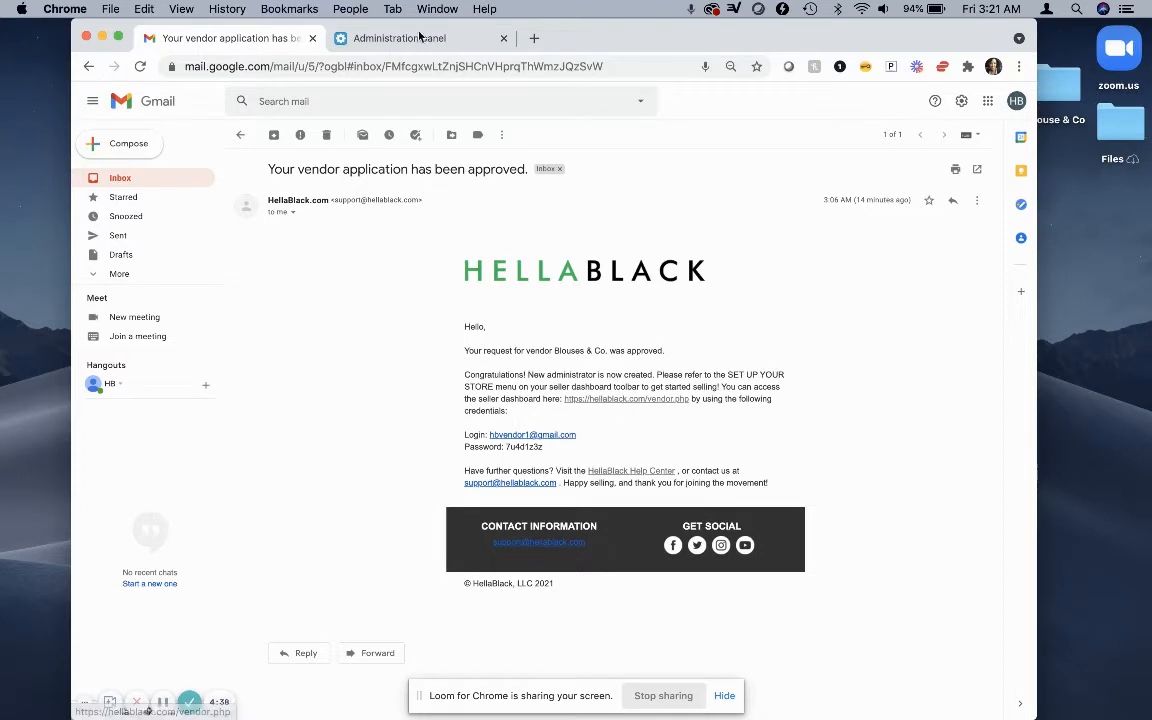
Step: Sign in on the Administration panel tab with the emailed vendor e-mail and password
left_click(414, 38)
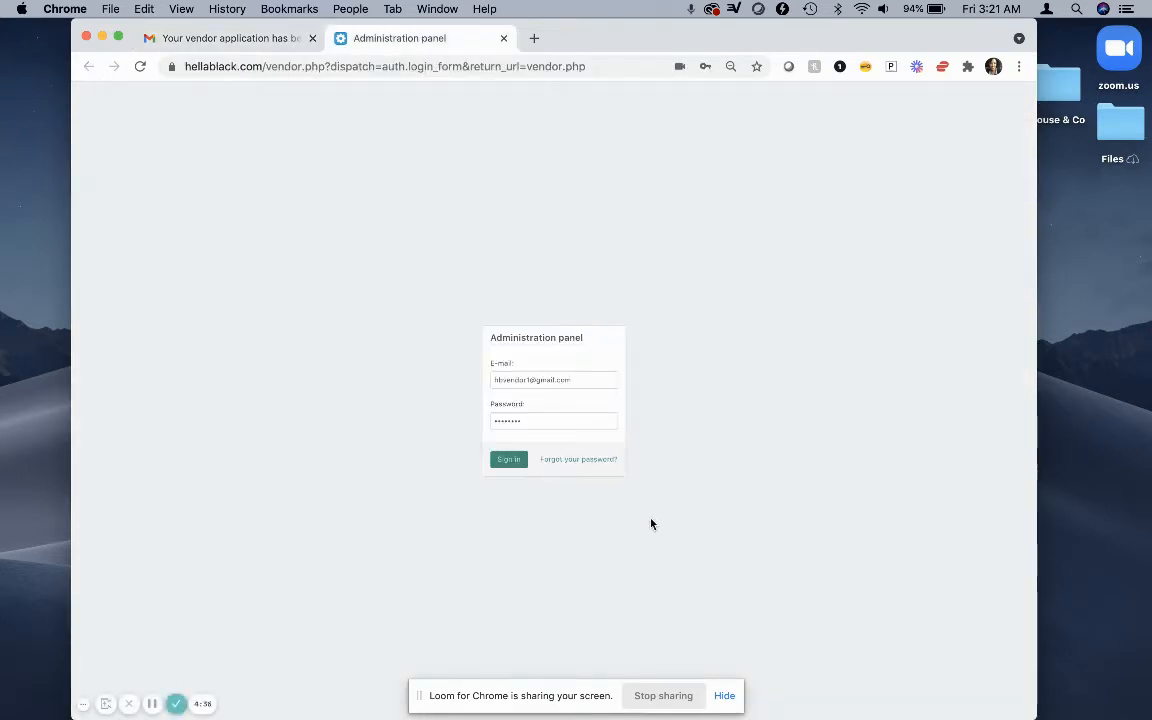
mouse_move(590, 365)
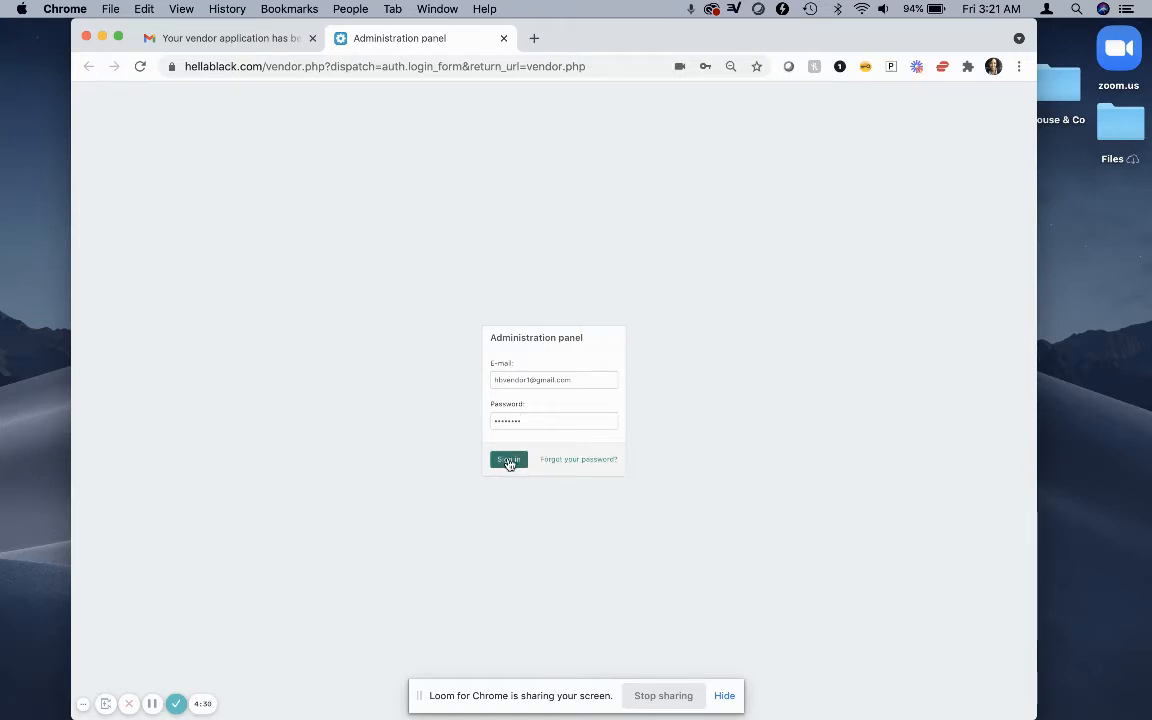
left_click(508, 459)
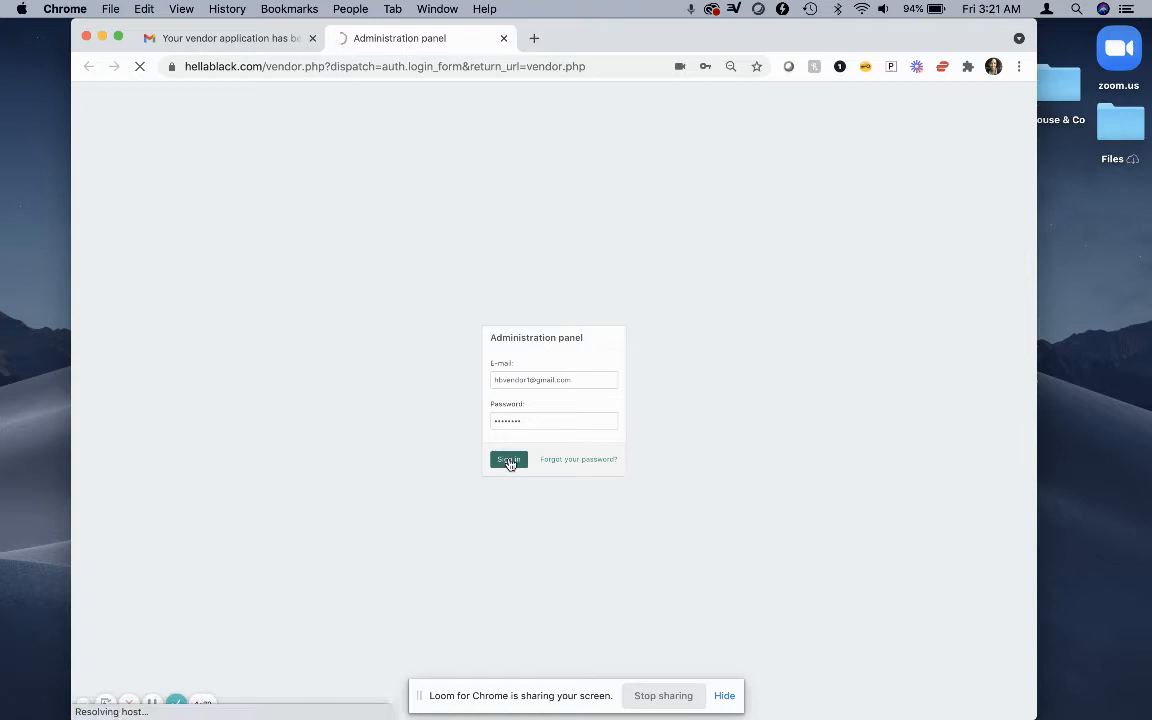
left_click(508, 459)
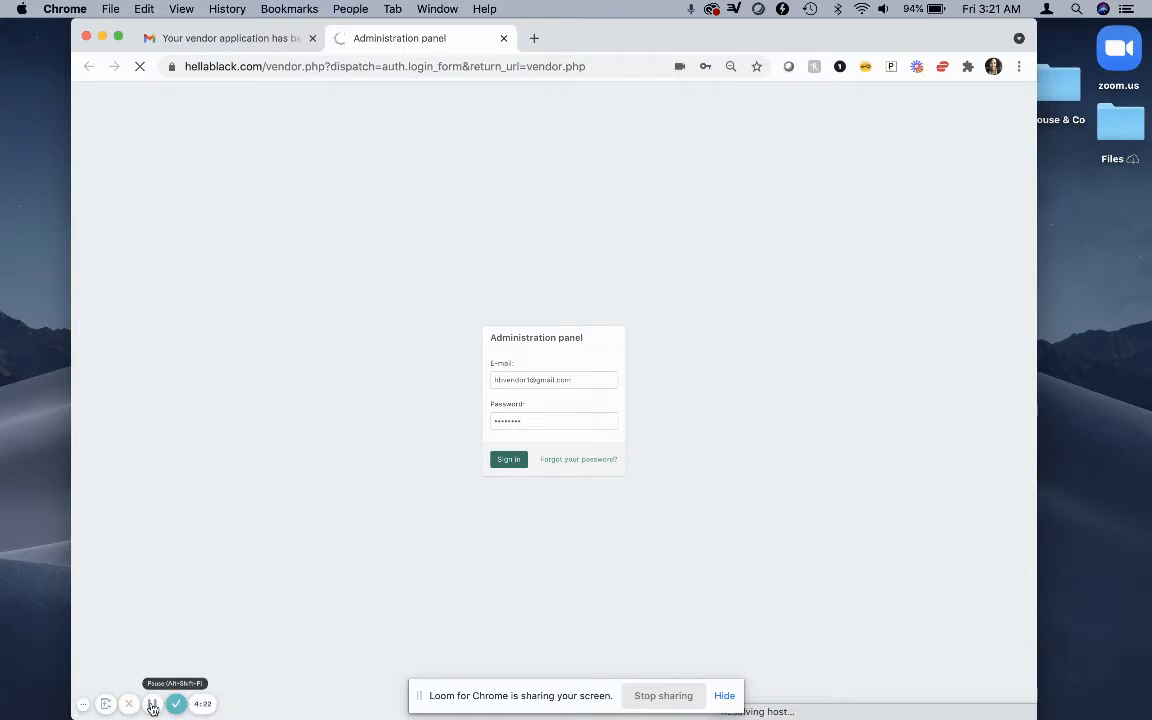
Step: Enter and confirm a new password on the password-expired form and save it
left_click(508, 459)
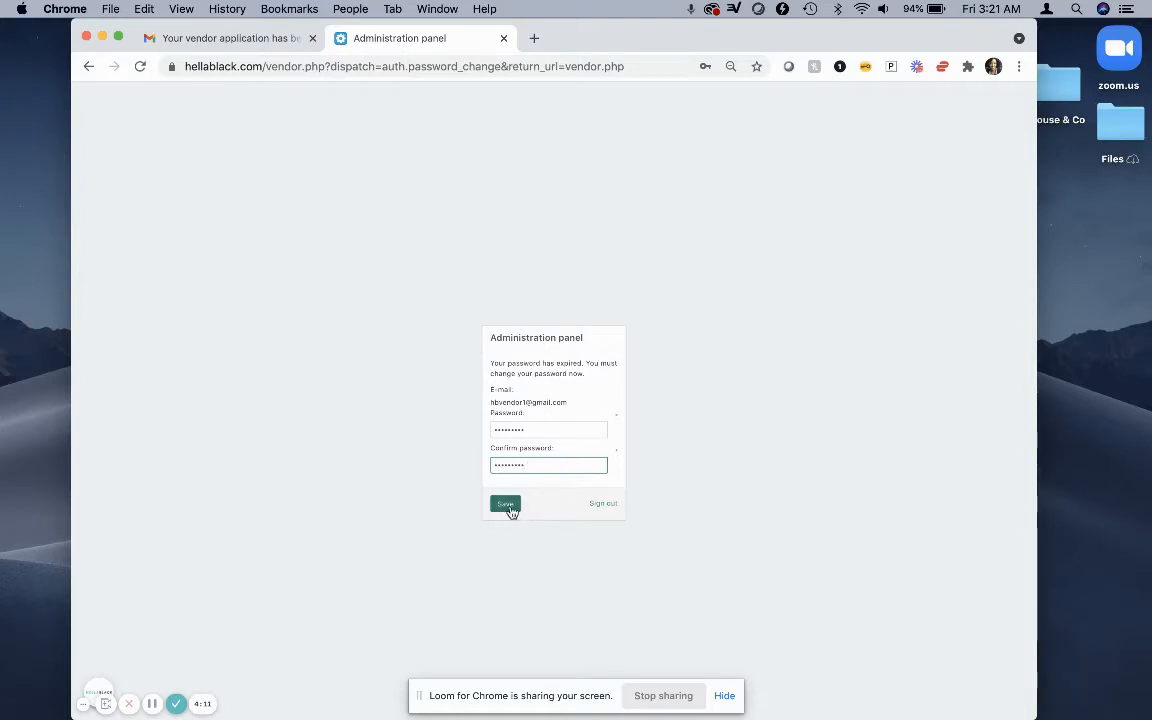
left_click(504, 503)
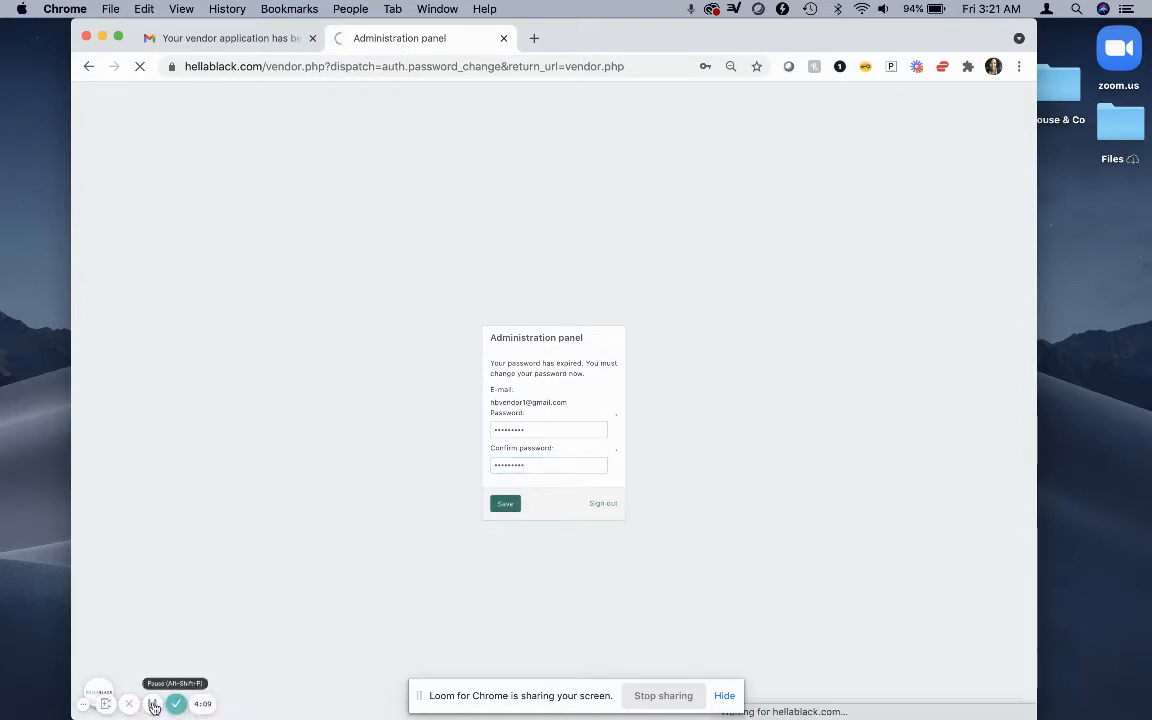
left_click(504, 503)
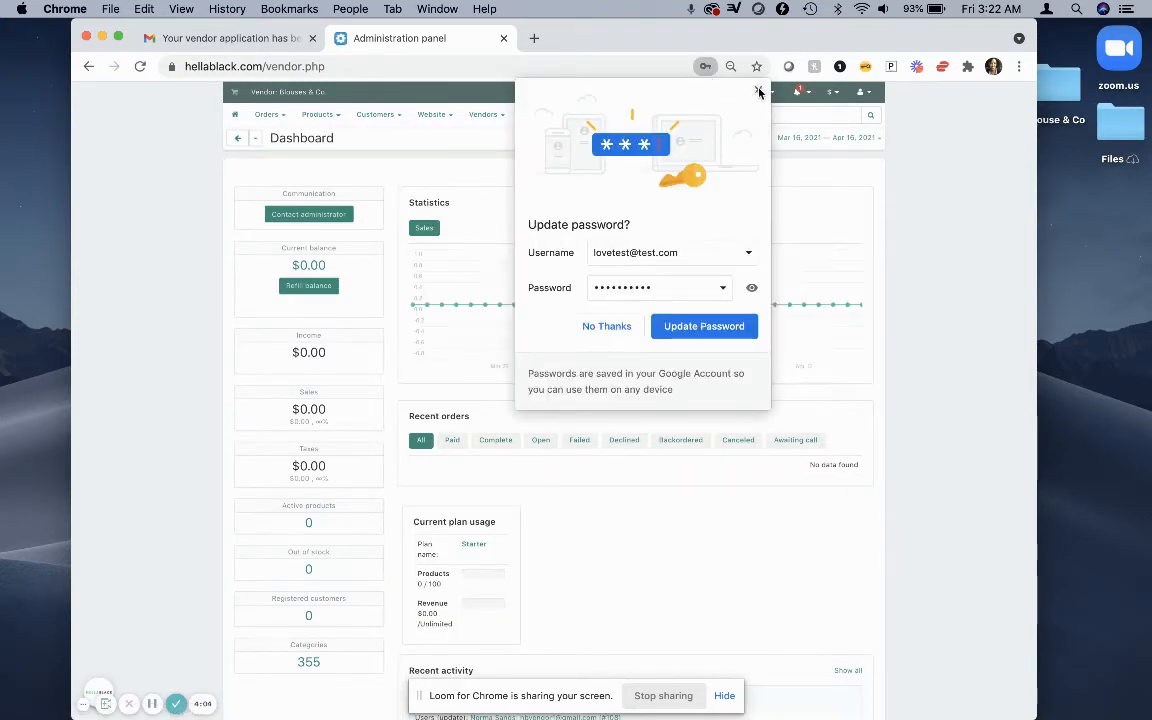
Step: Close Chrome's 'Update password?' popup, return to the dashboard home, and open the Orders menu
left_click(759, 92)
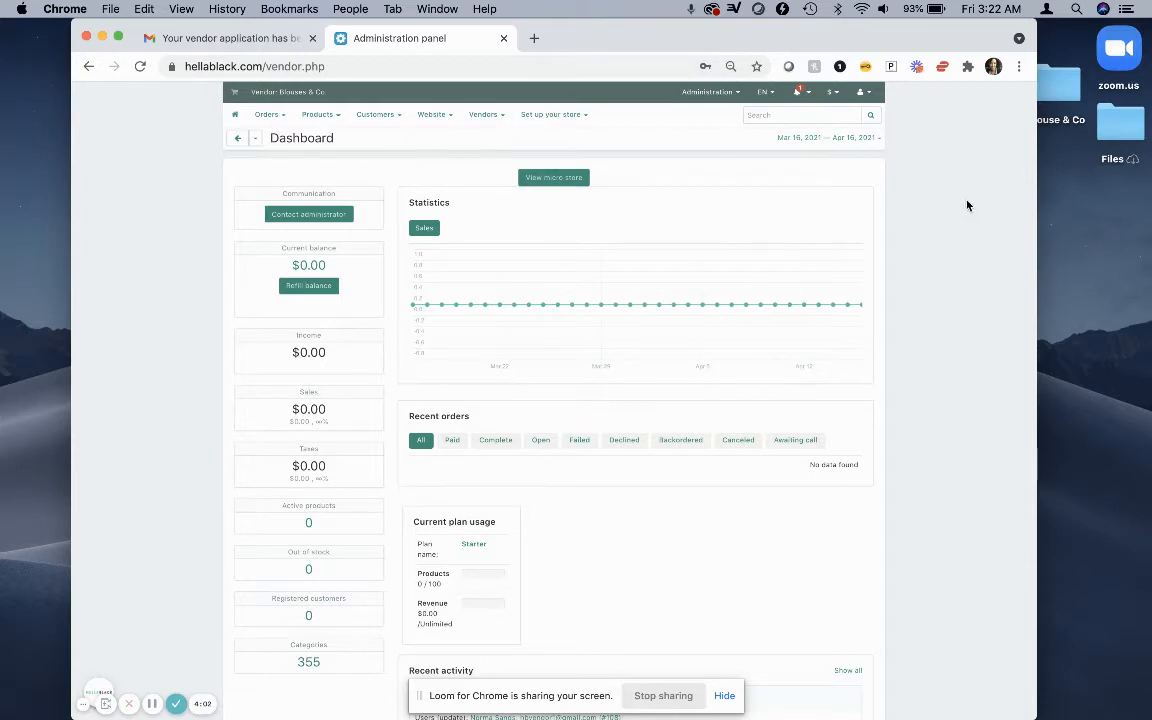
mouse_move(156, 305)
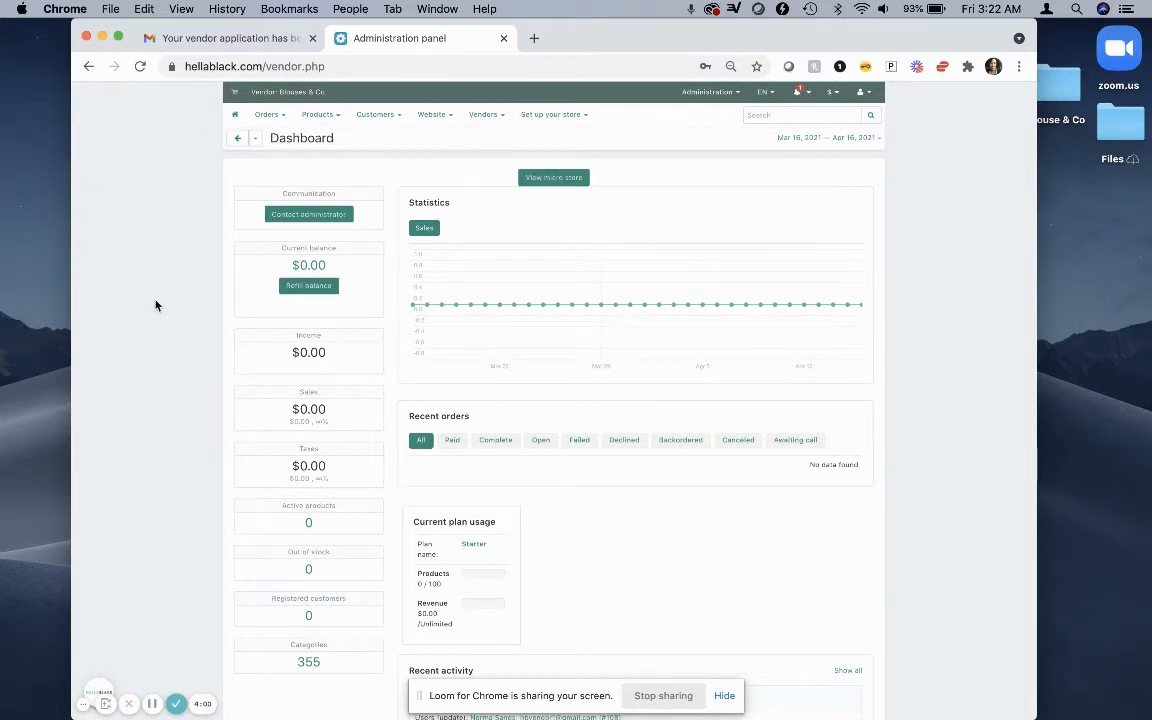
mouse_move(199, 559)
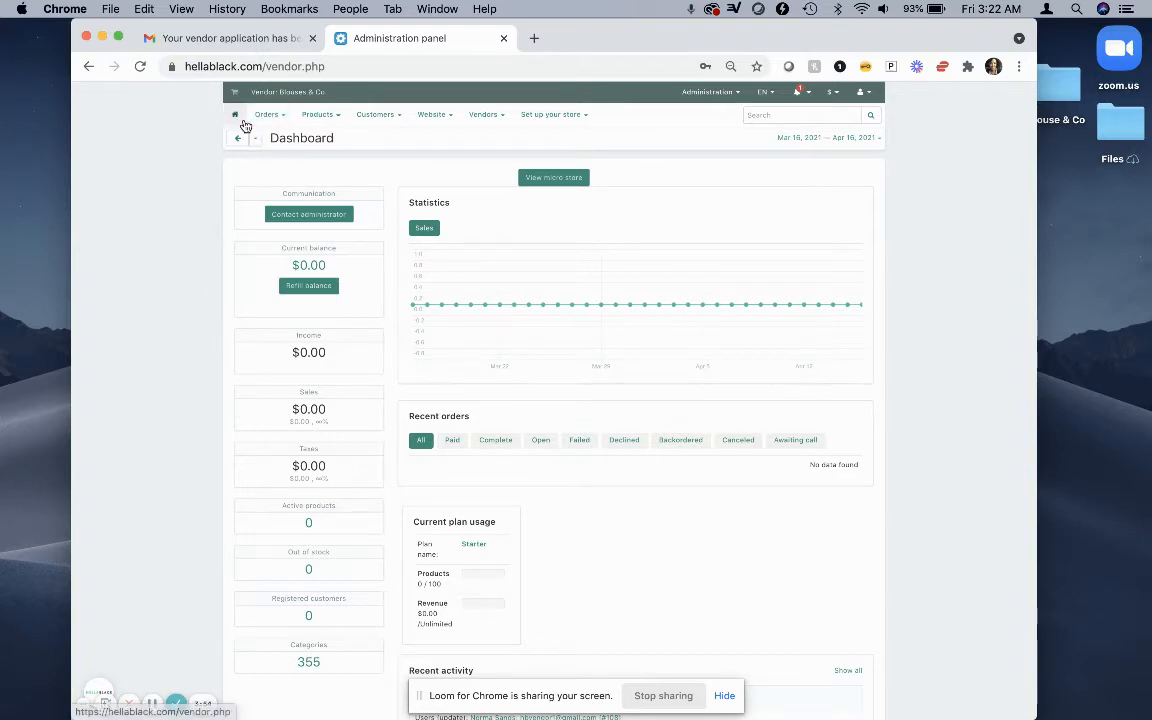
left_click(550, 114)
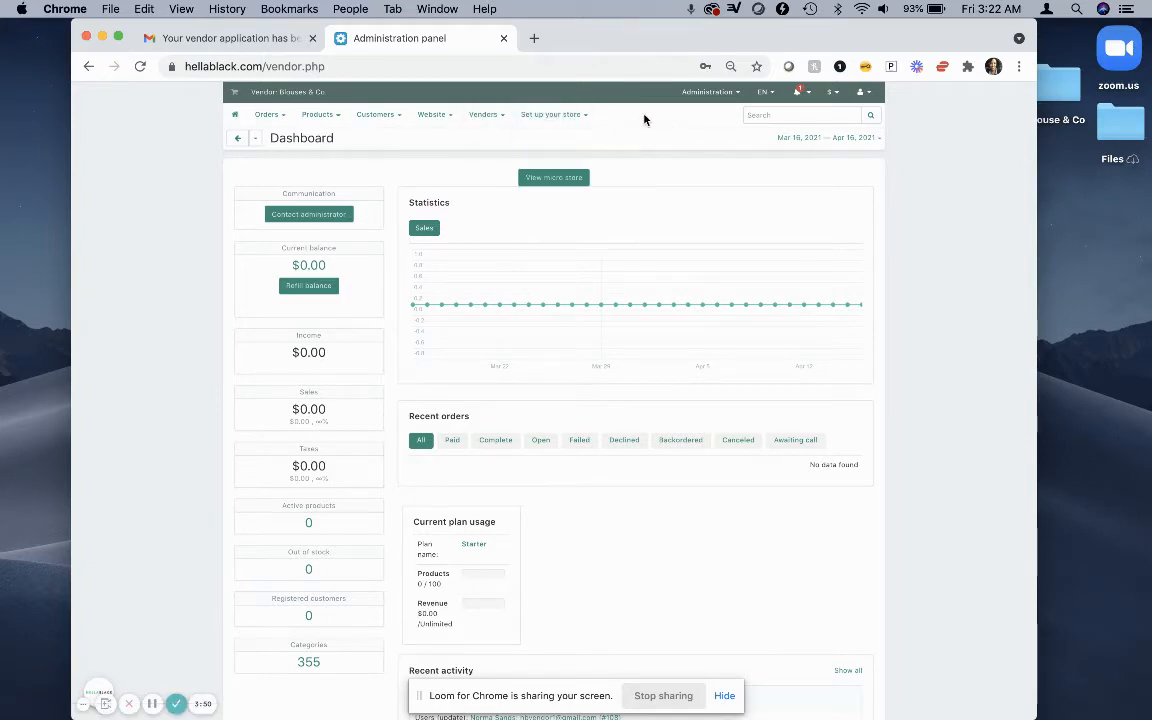
left_click(266, 114)
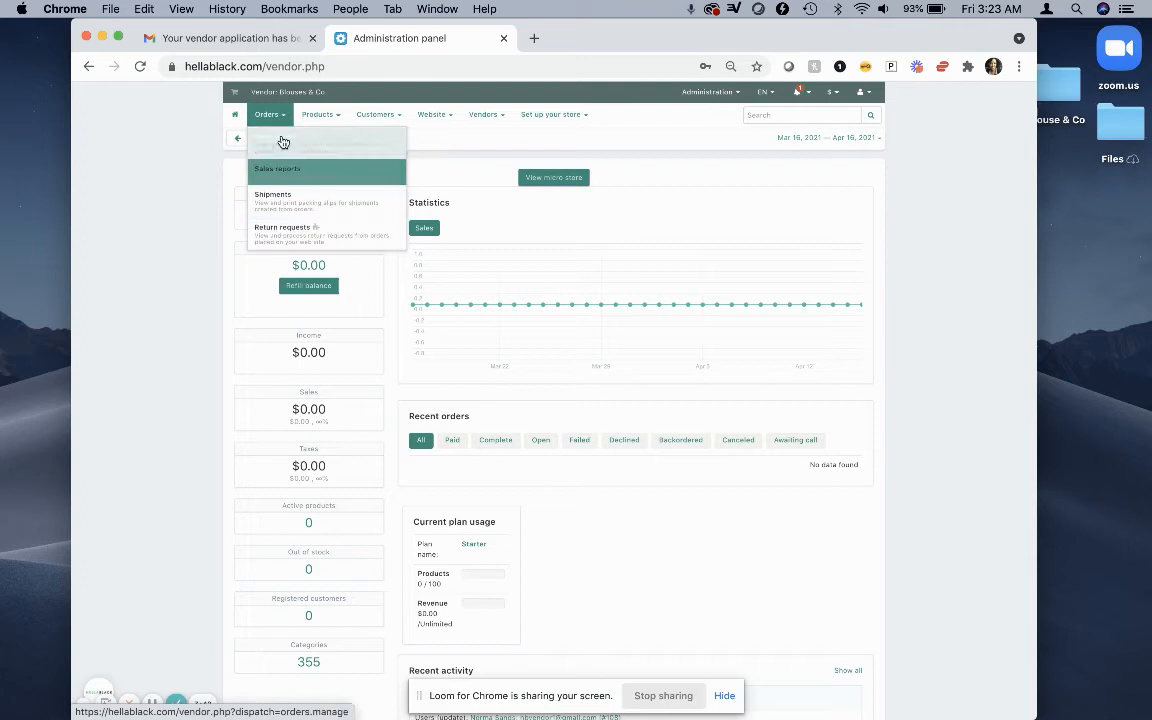
left_click(318, 114)
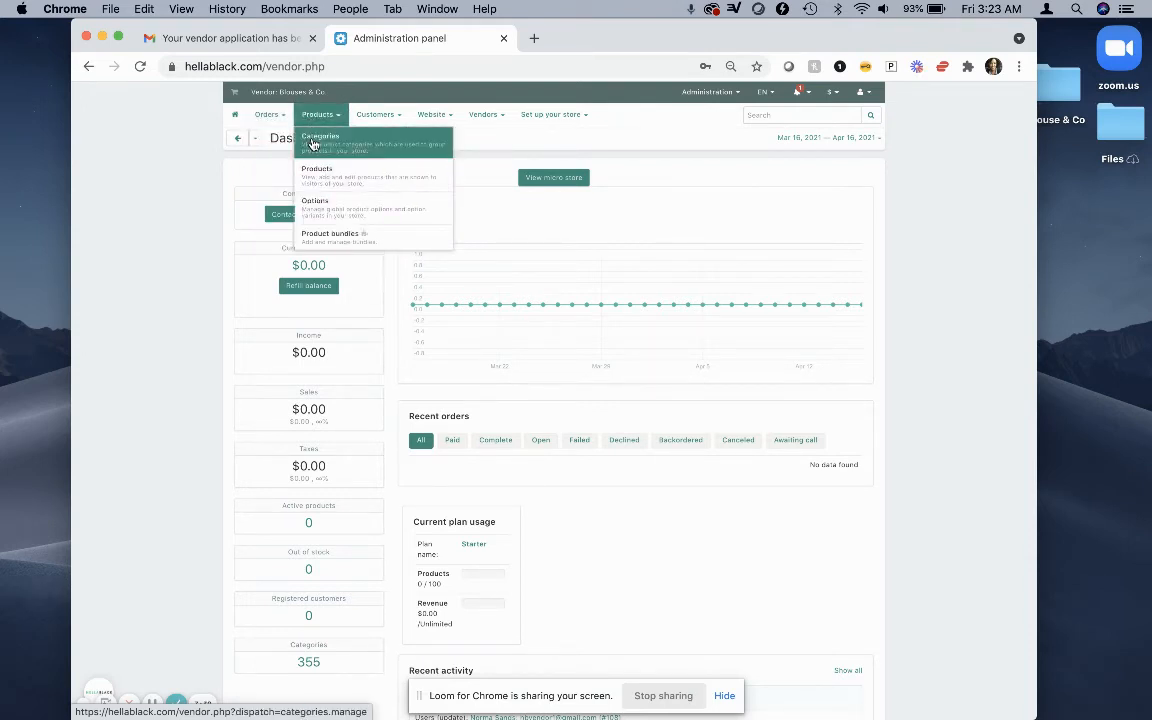
mouse_move(315, 172)
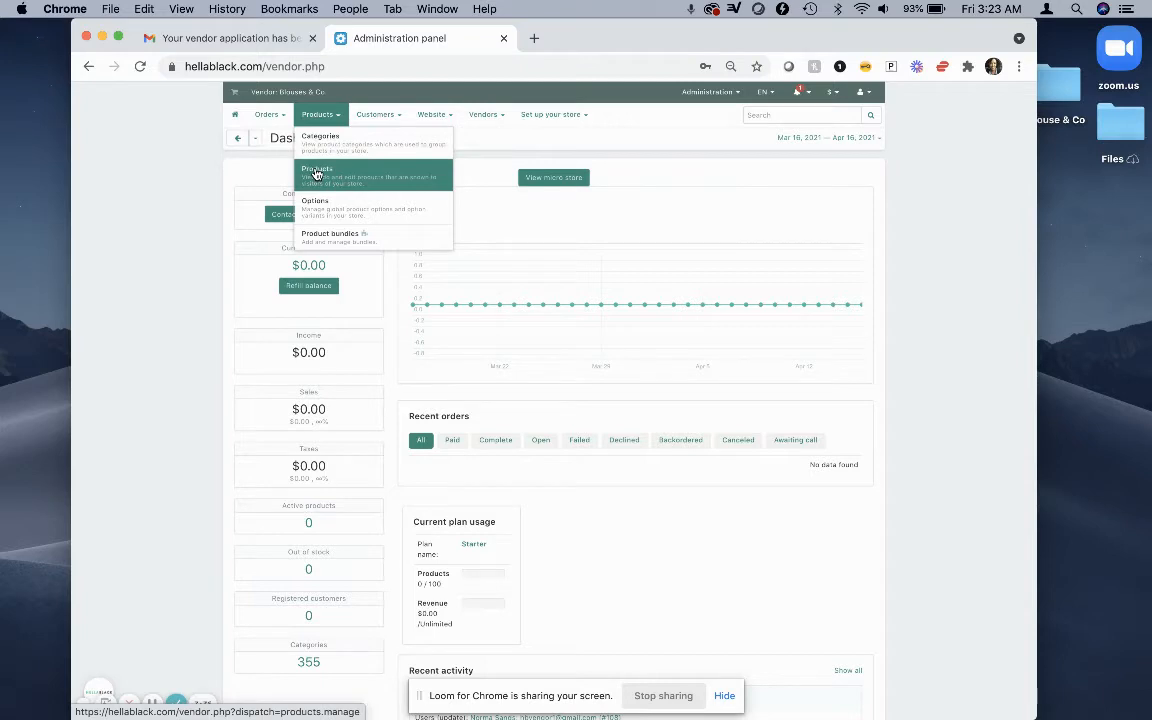
mouse_move(323, 183)
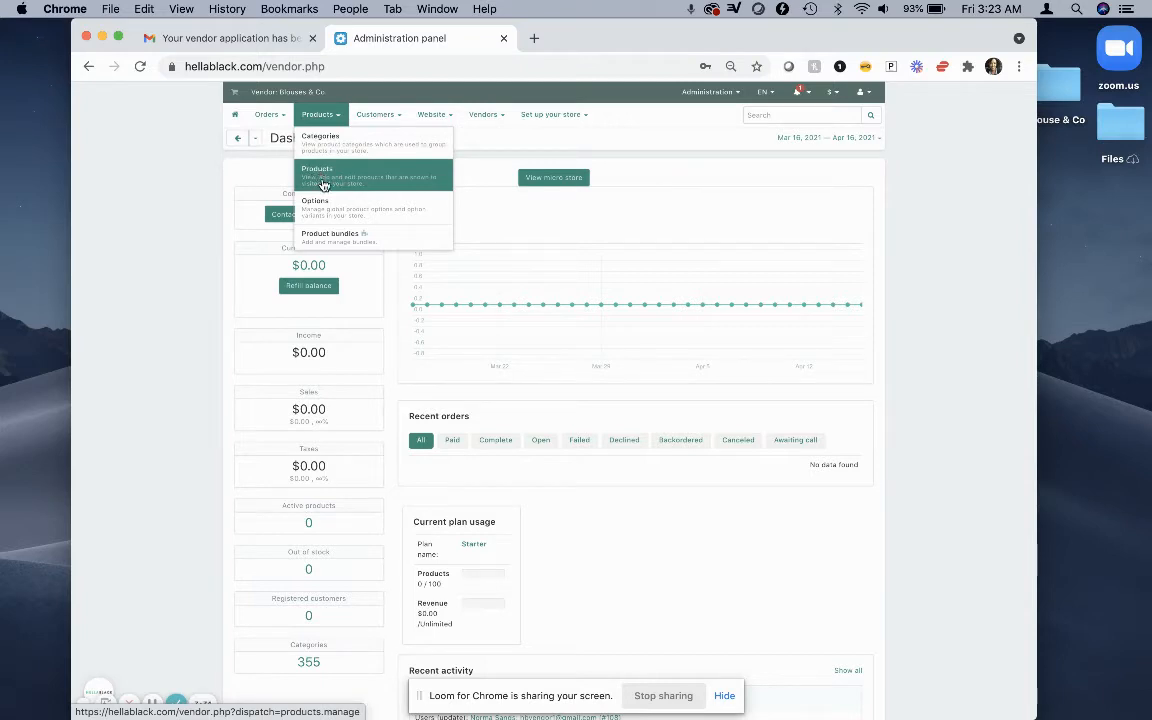
mouse_move(326, 217)
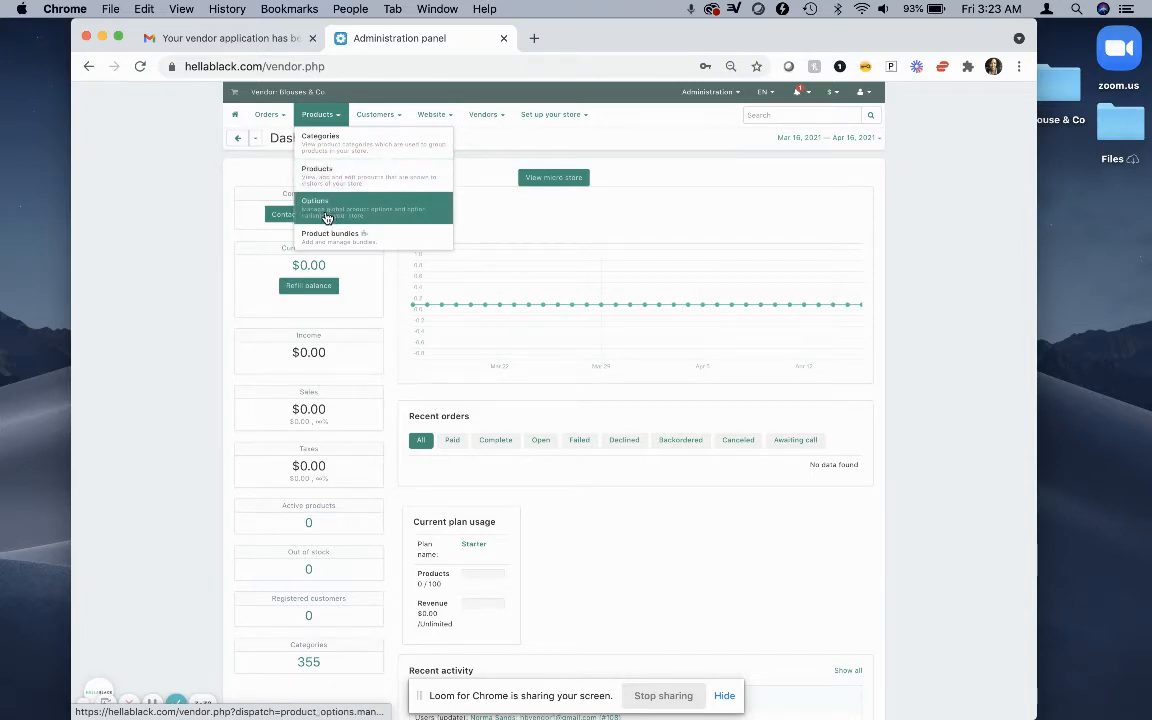
mouse_move(331, 237)
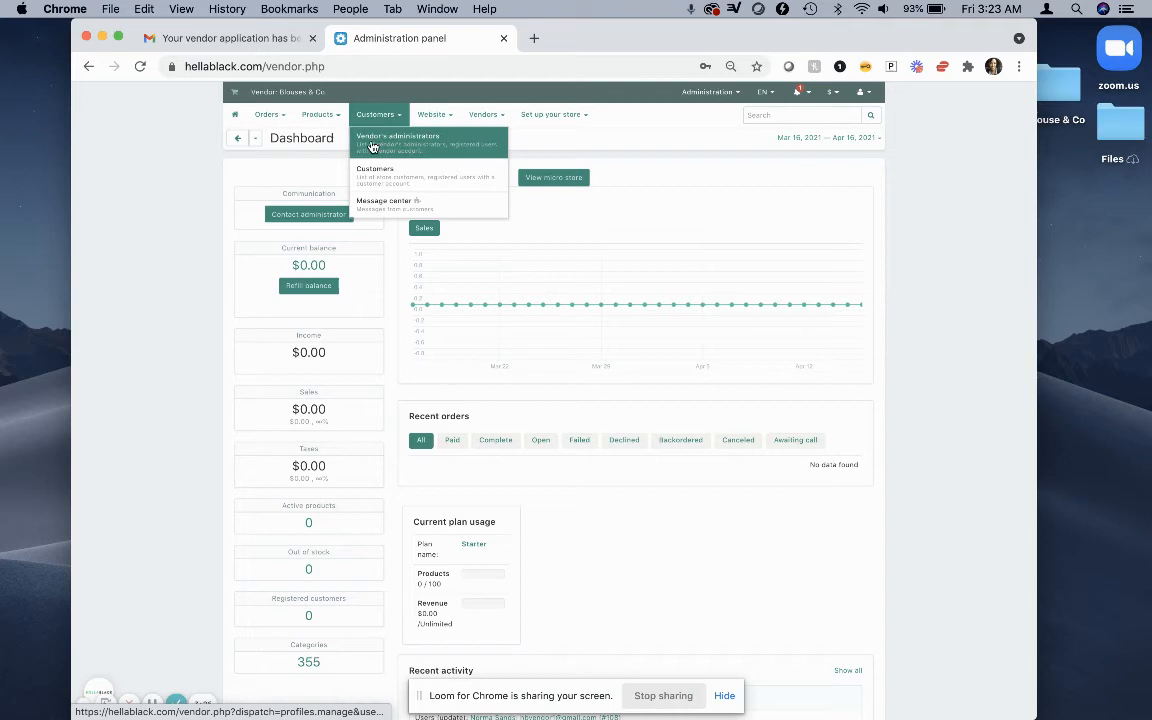
mouse_move(374, 172)
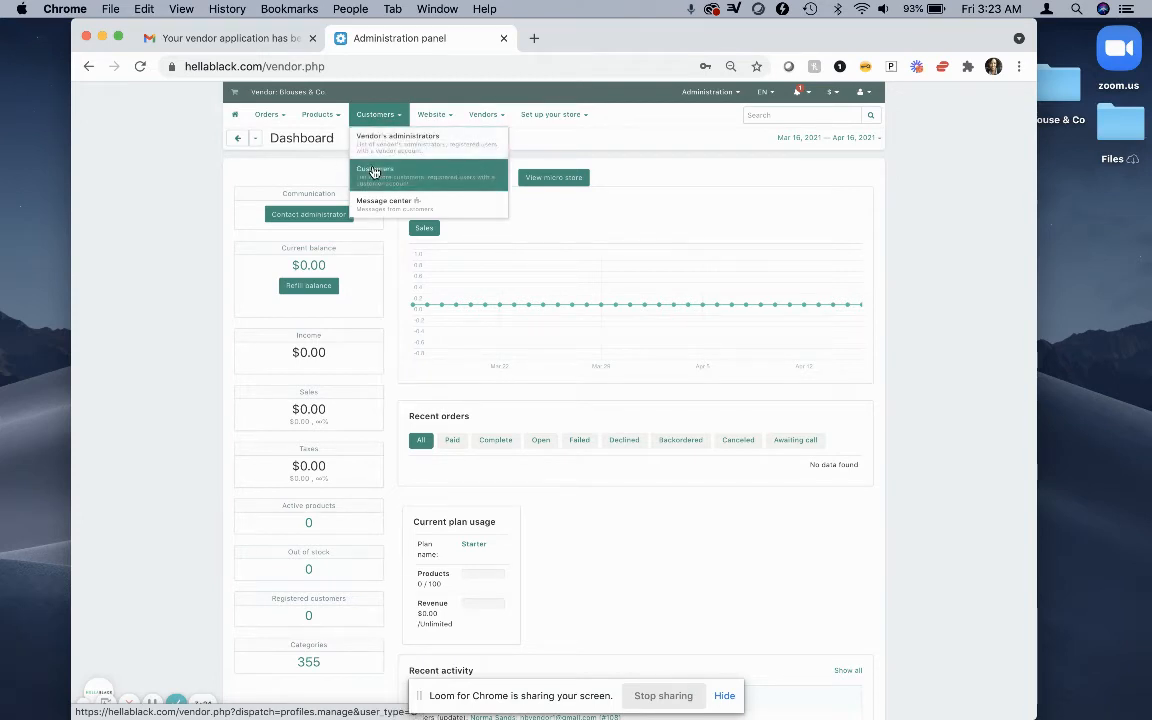
mouse_move(370, 194)
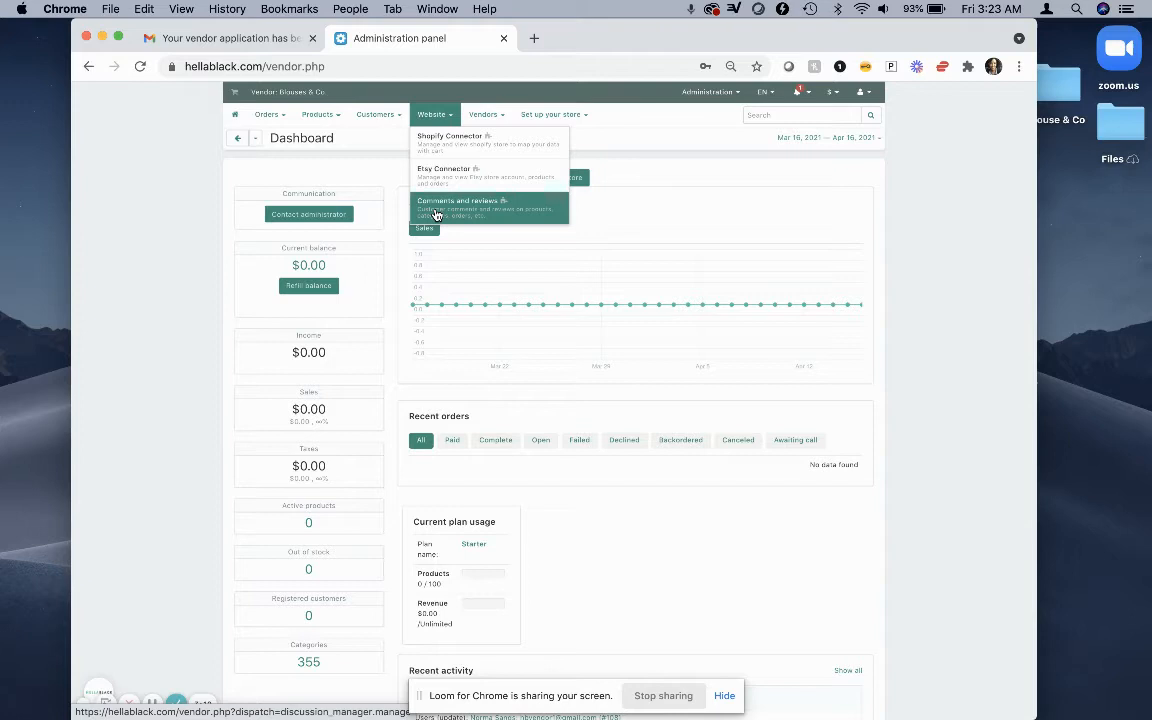
Step: Open the Vendors toolbar menu showing Vendors, Accounting and Message center
left_click(483, 114)
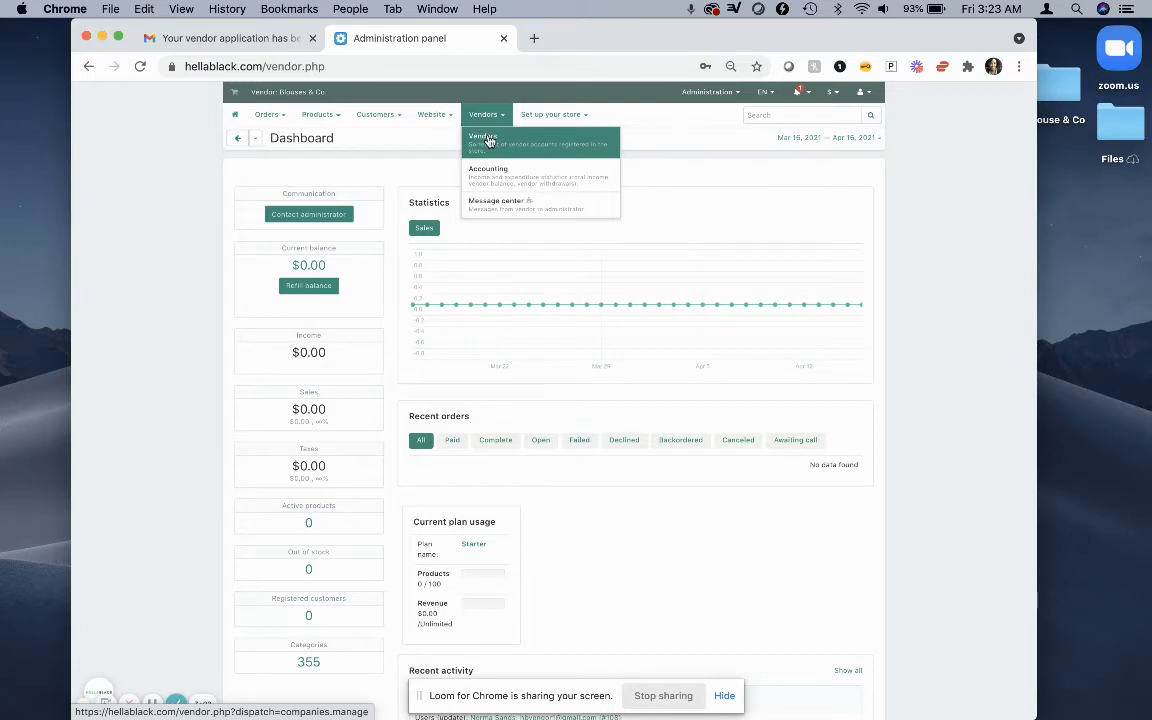
mouse_move(488, 168)
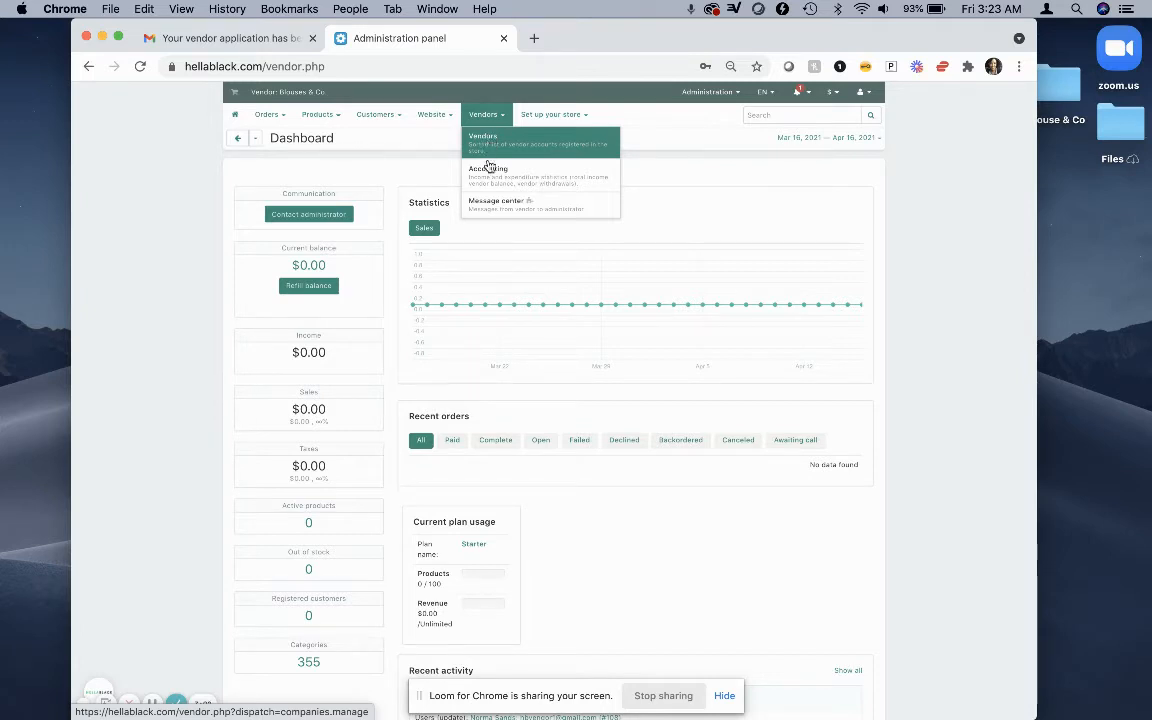
mouse_move(484, 185)
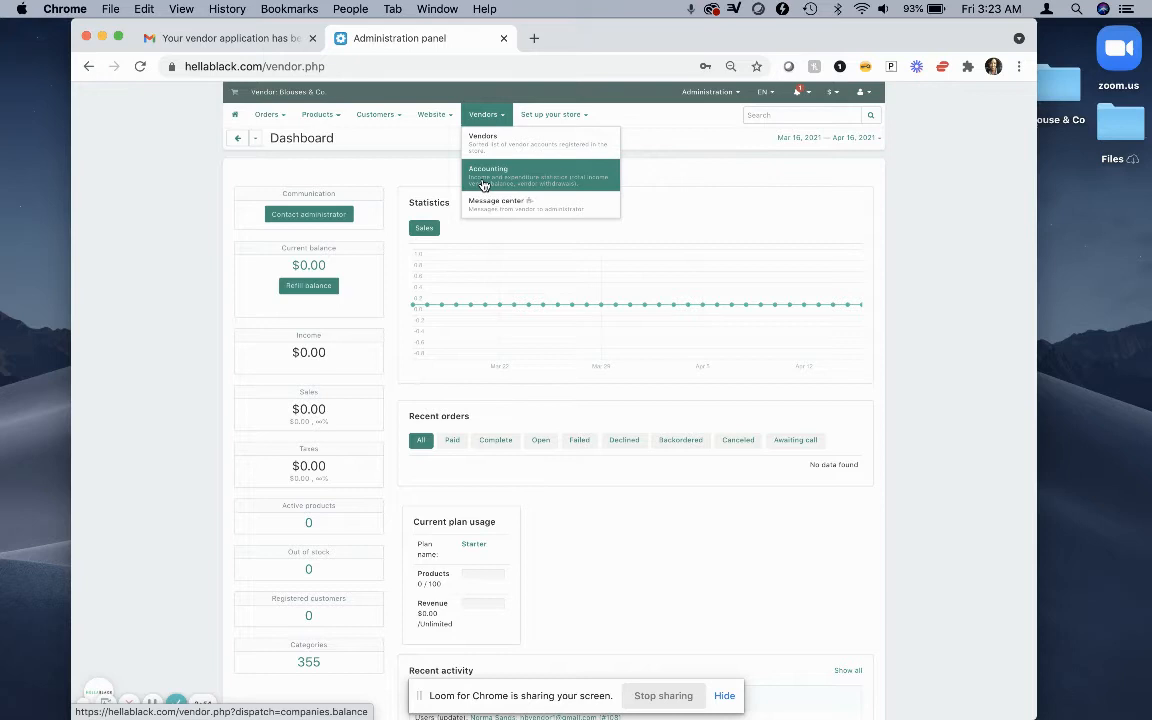
mouse_move(488, 205)
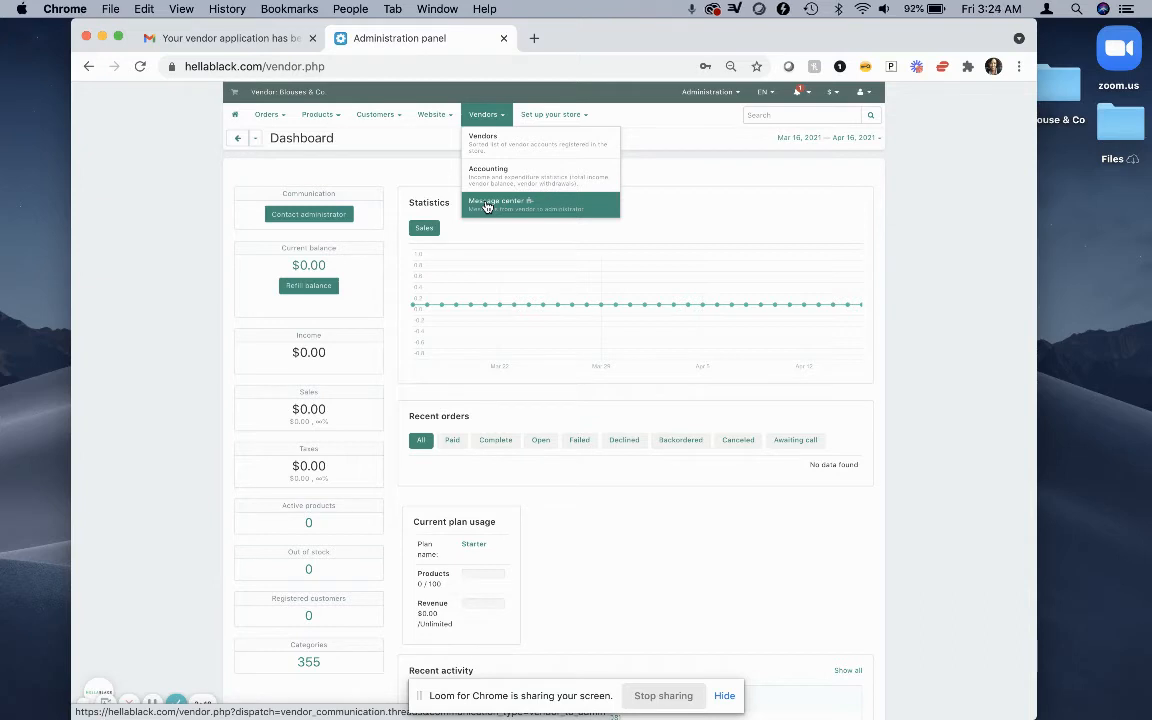
mouse_move(513, 201)
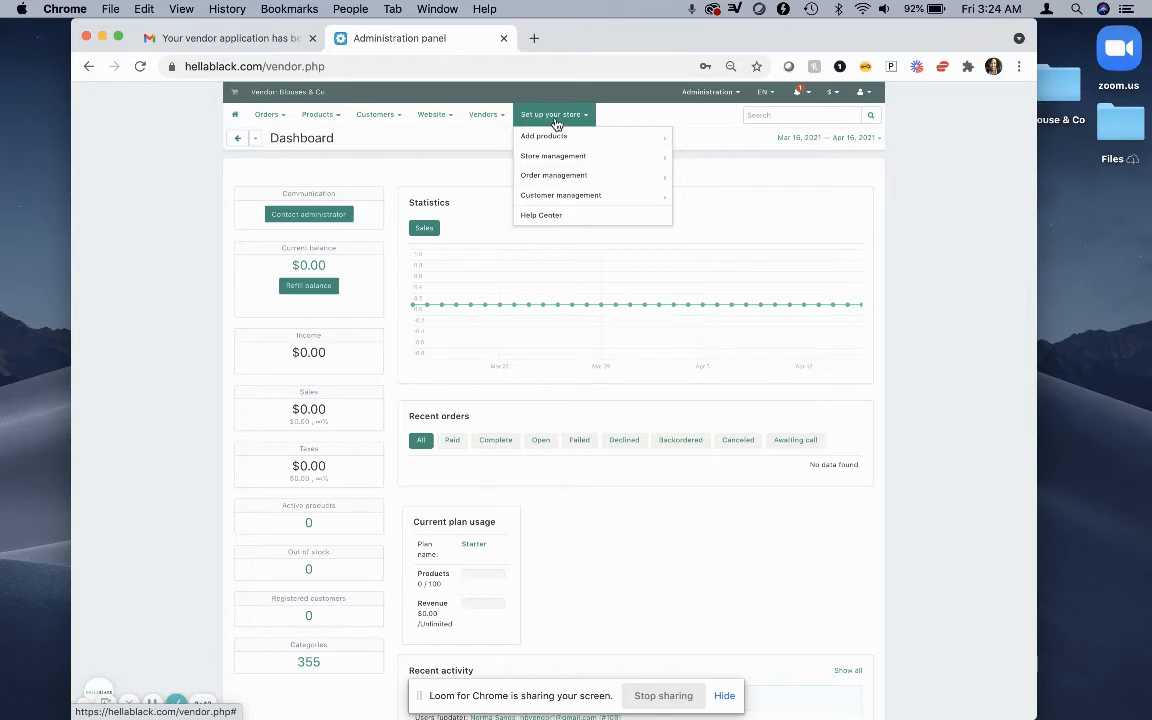
mouse_move(543, 136)
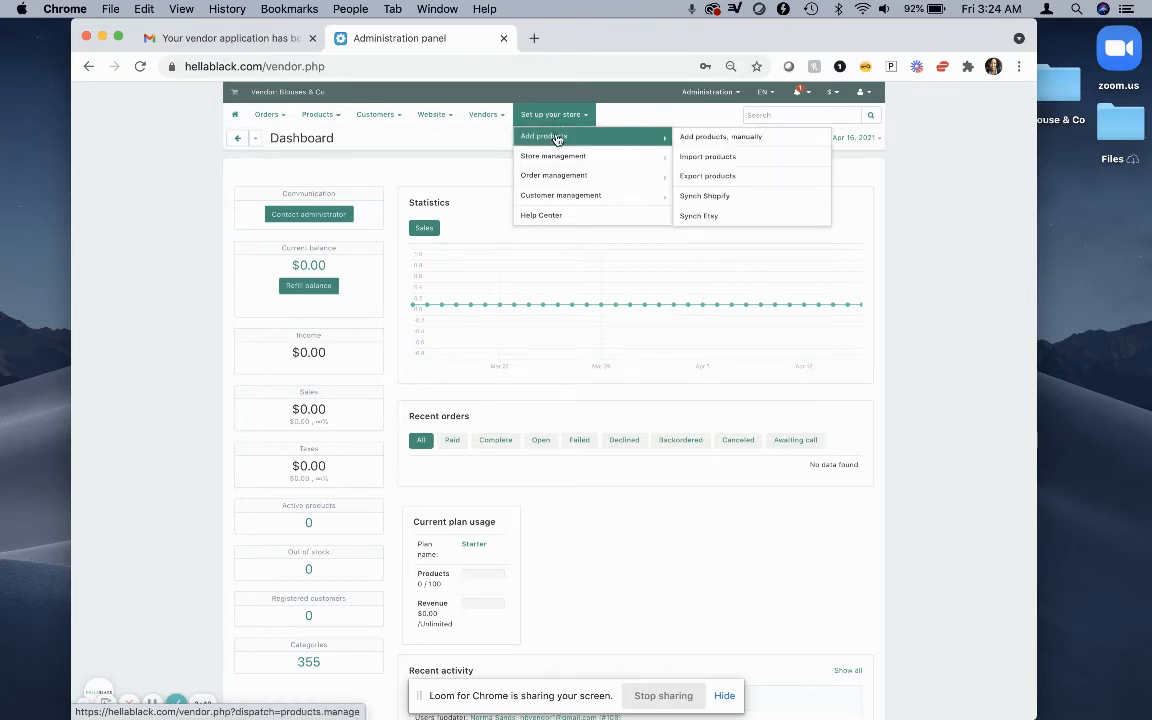
mouse_move(719, 137)
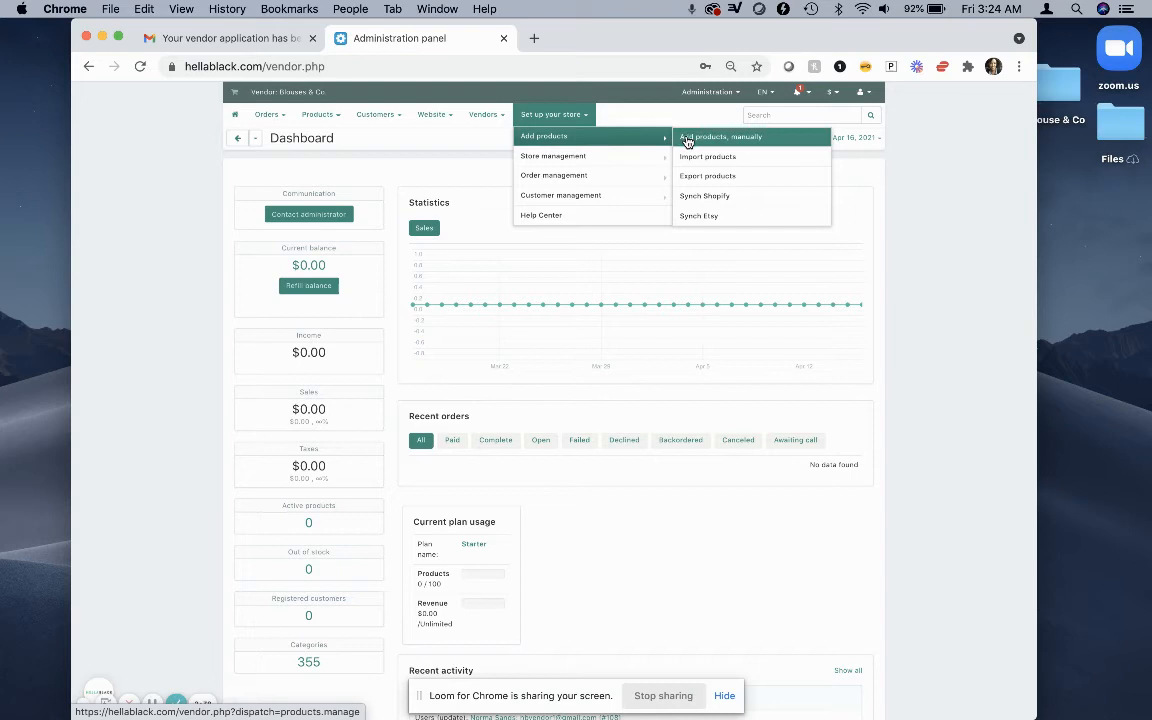
mouse_move(707, 175)
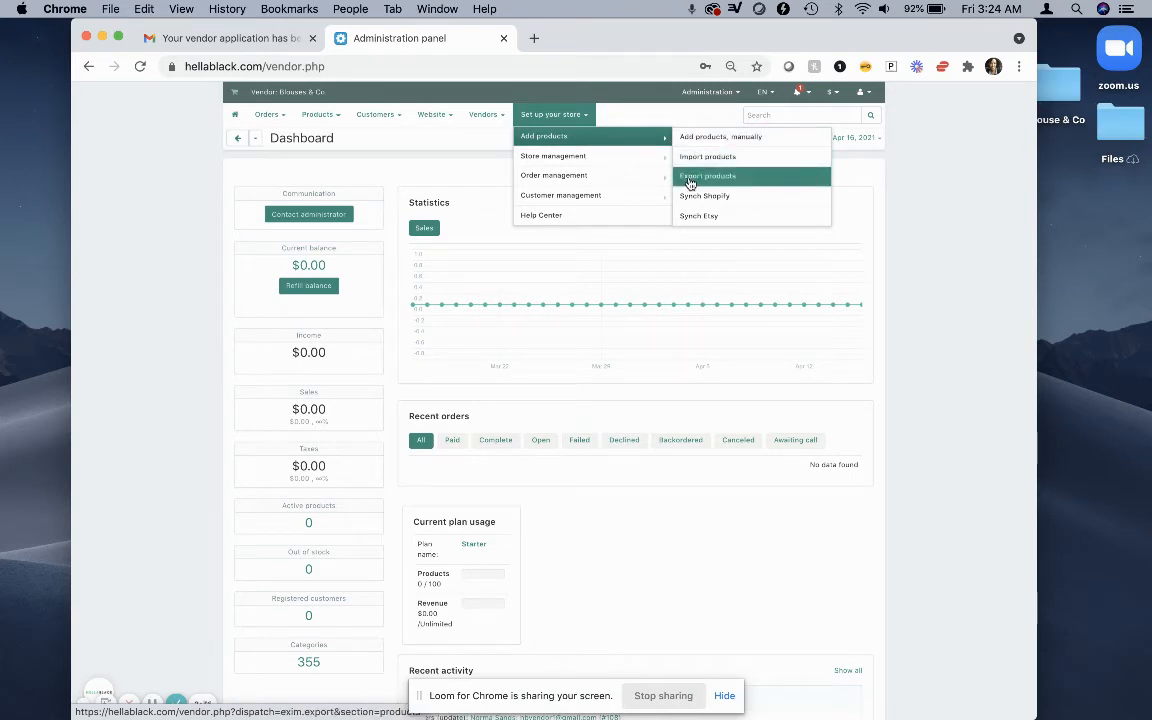
mouse_move(583, 156)
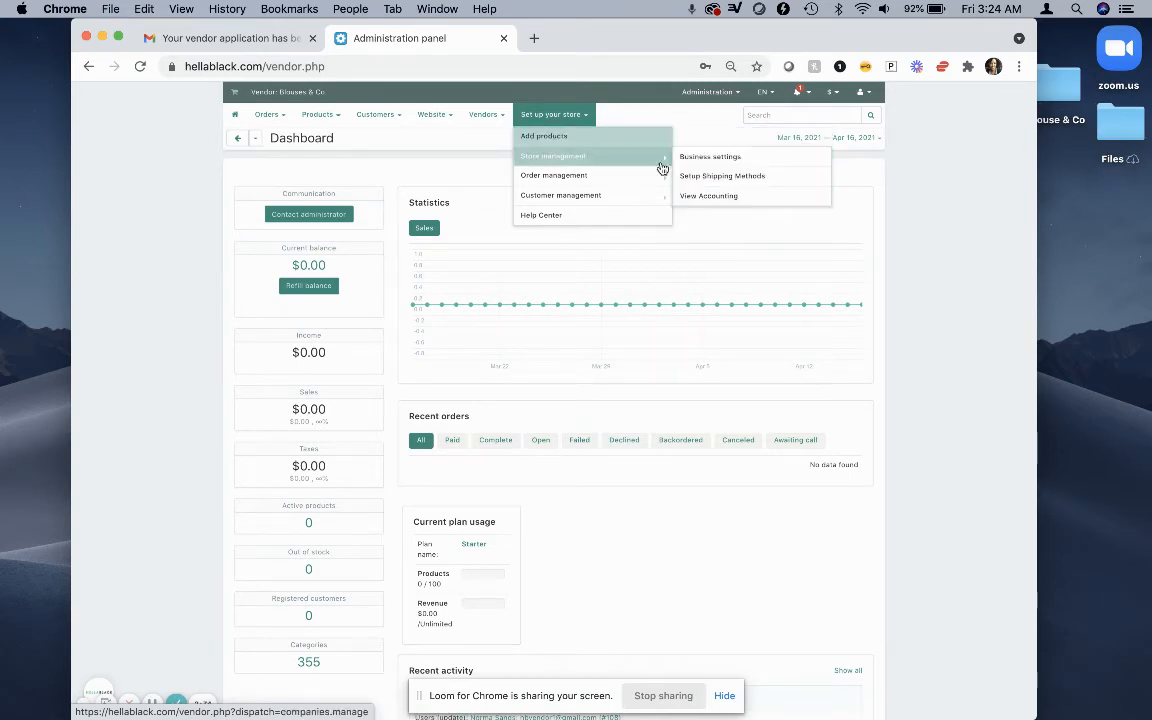
mouse_move(710, 157)
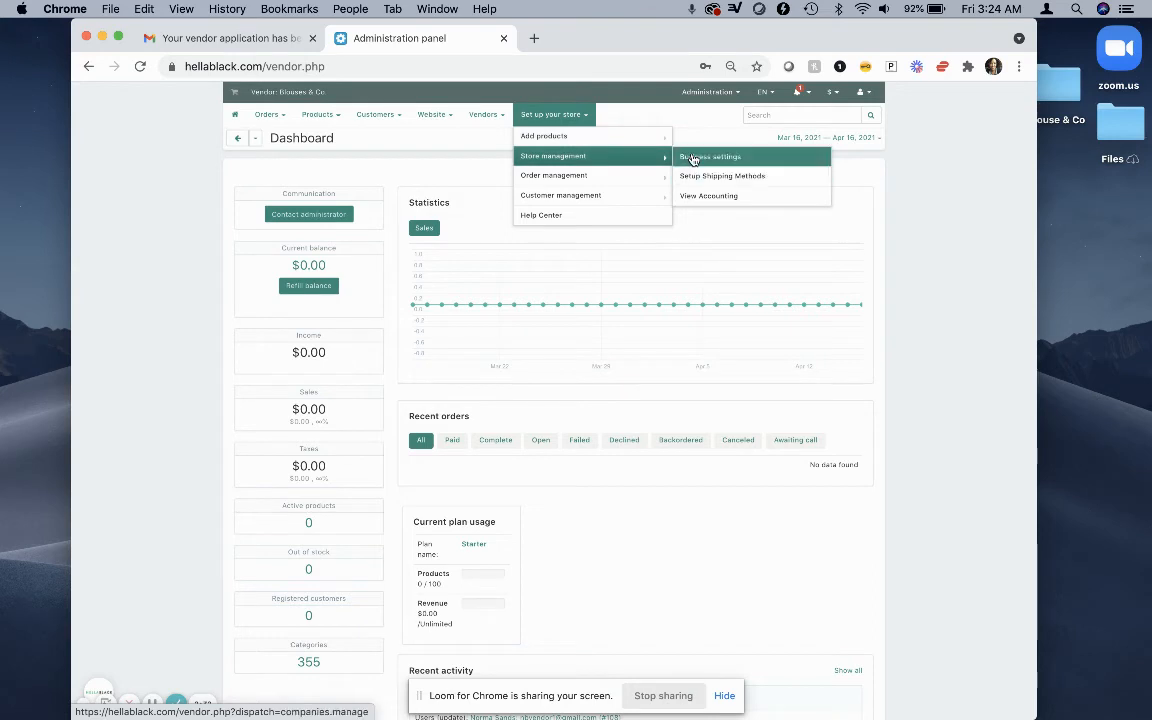
mouse_move(698, 196)
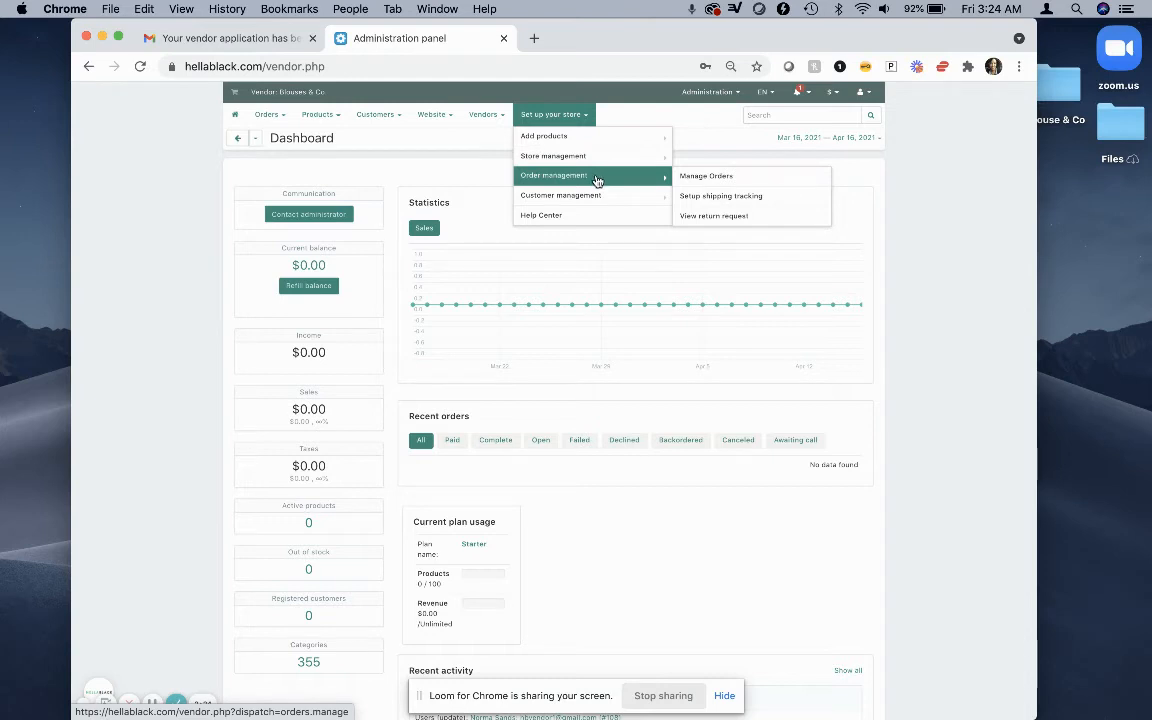
mouse_move(595, 195)
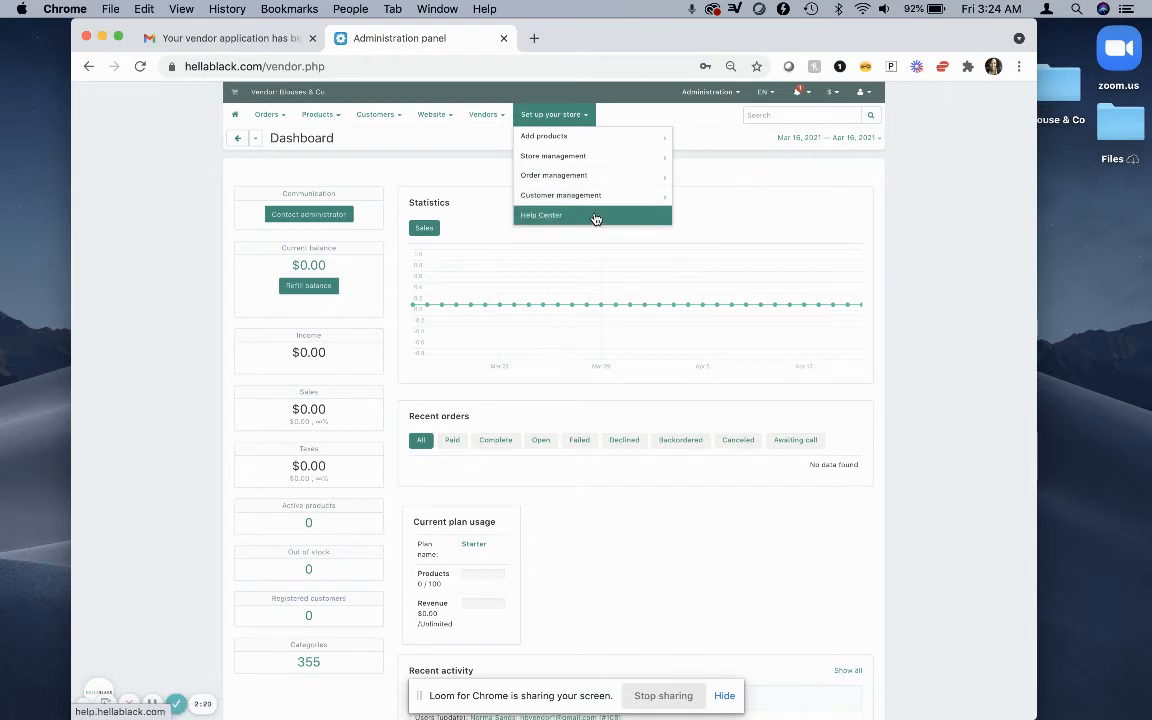
Step: Close the 'Set up your store' menu by clicking an empty area of the page
left_click(410, 131)
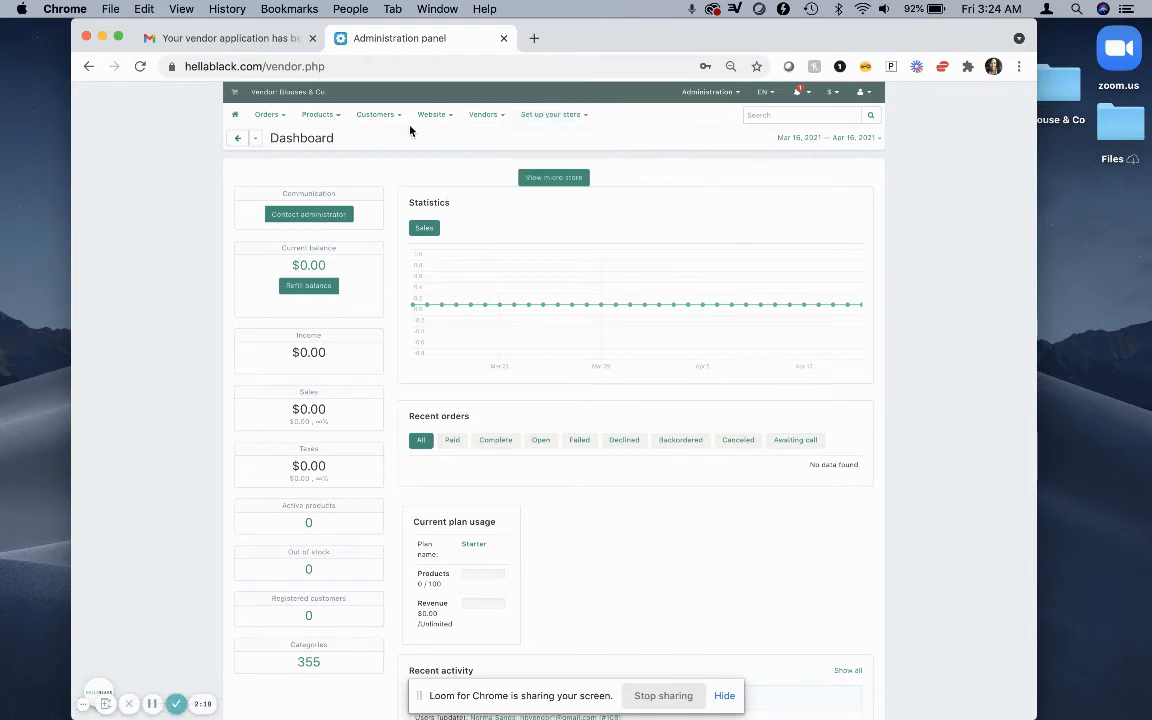
mouse_move(214, 189)
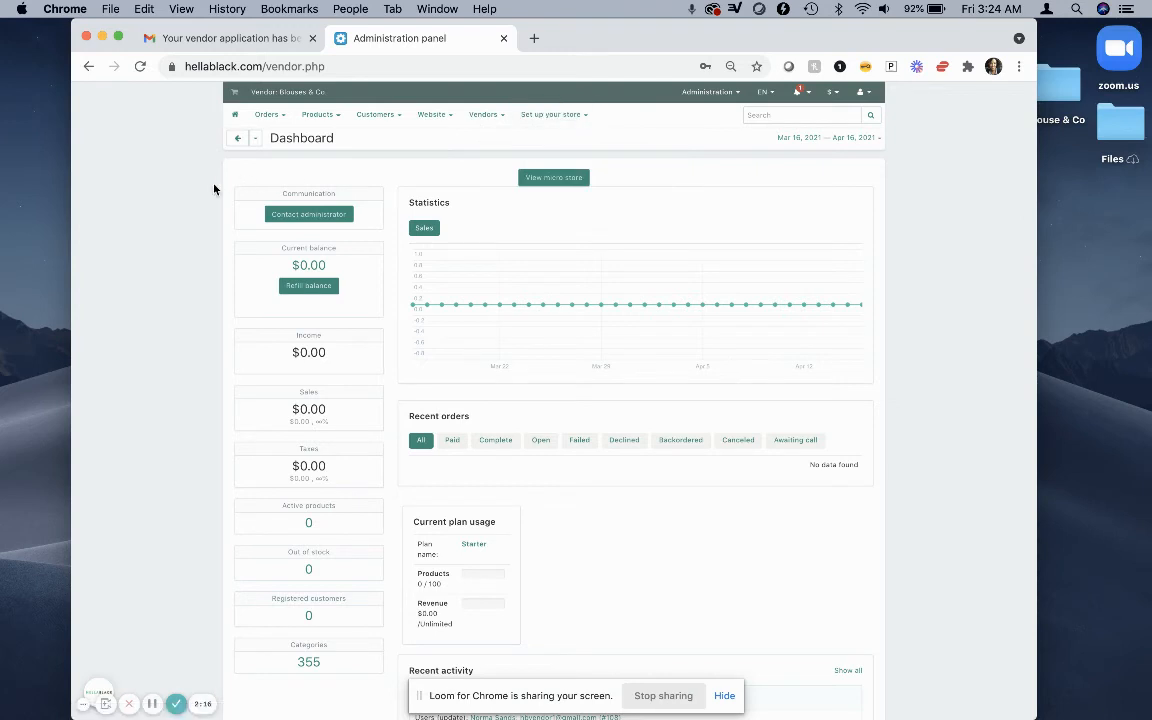
mouse_move(281, 346)
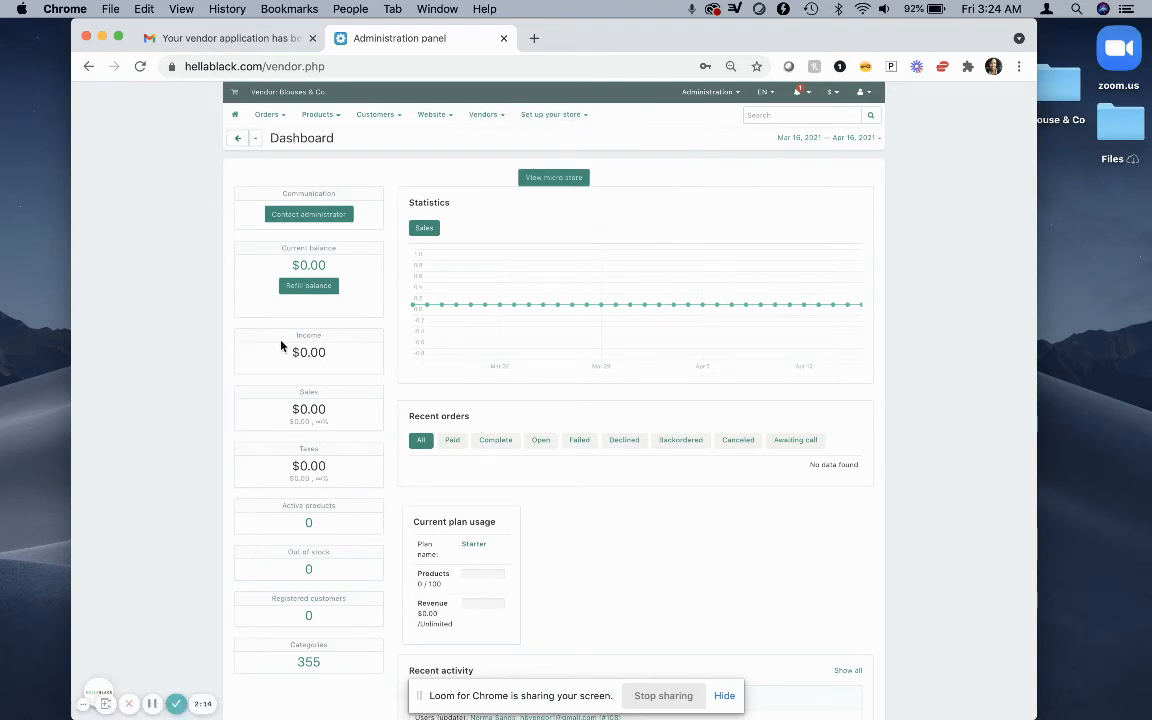
mouse_move(232, 349)
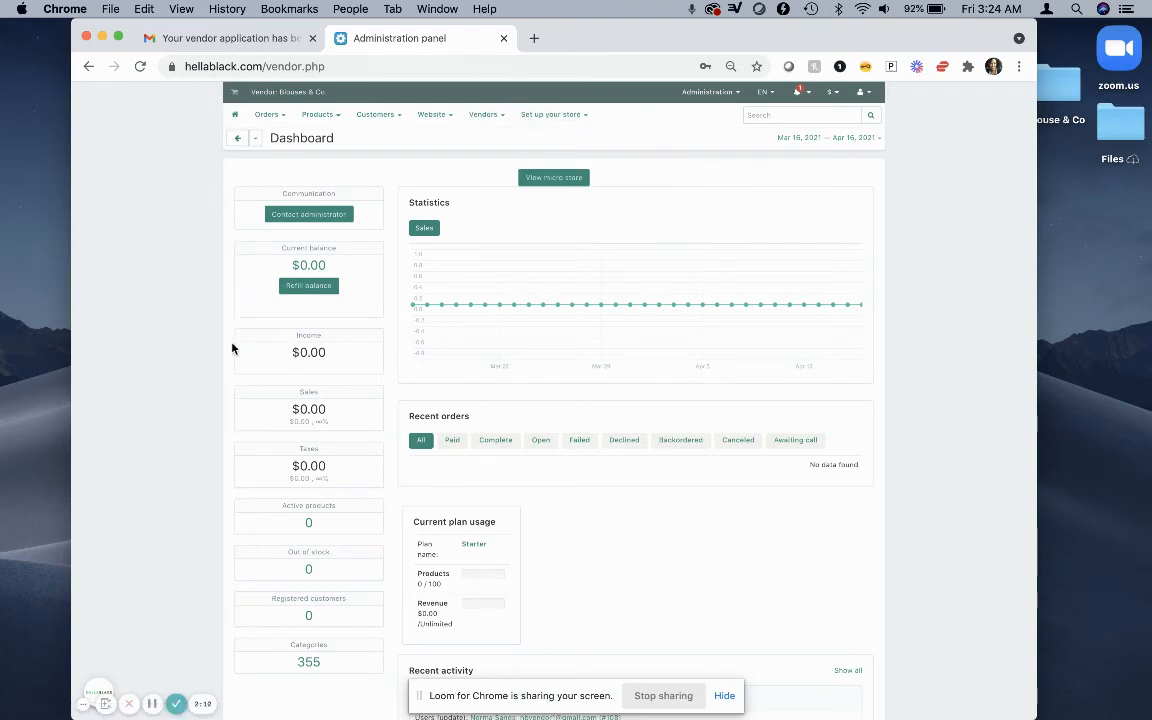
mouse_move(218, 381)
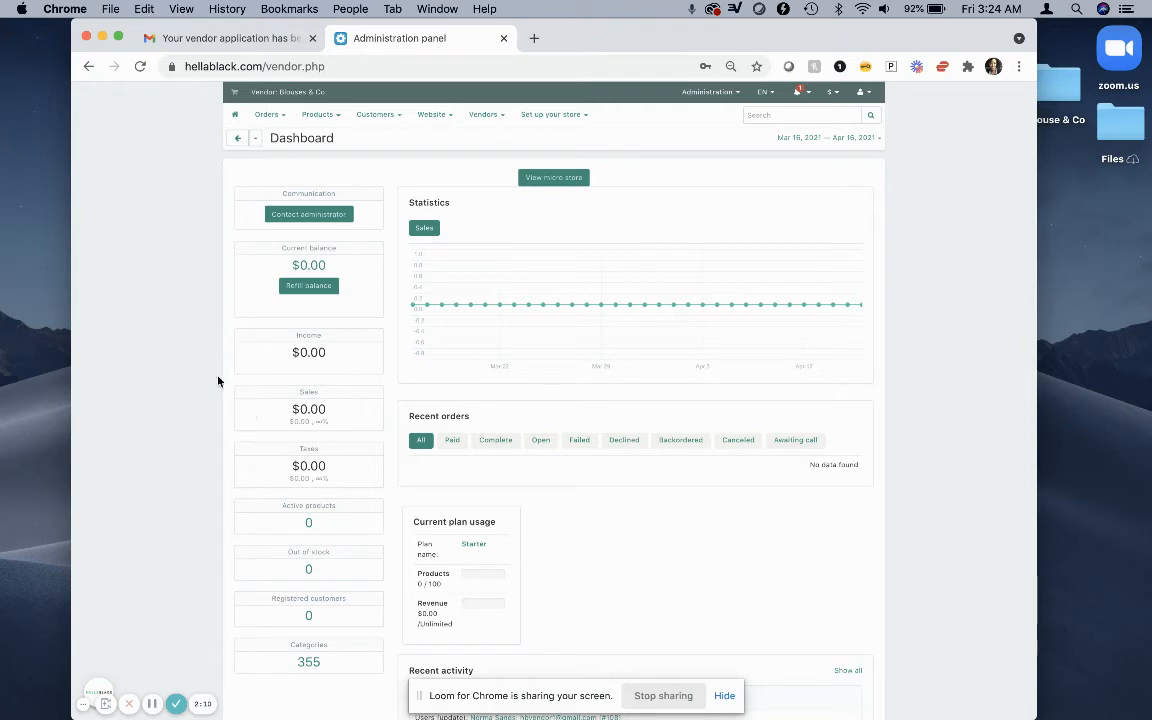
mouse_move(250, 265)
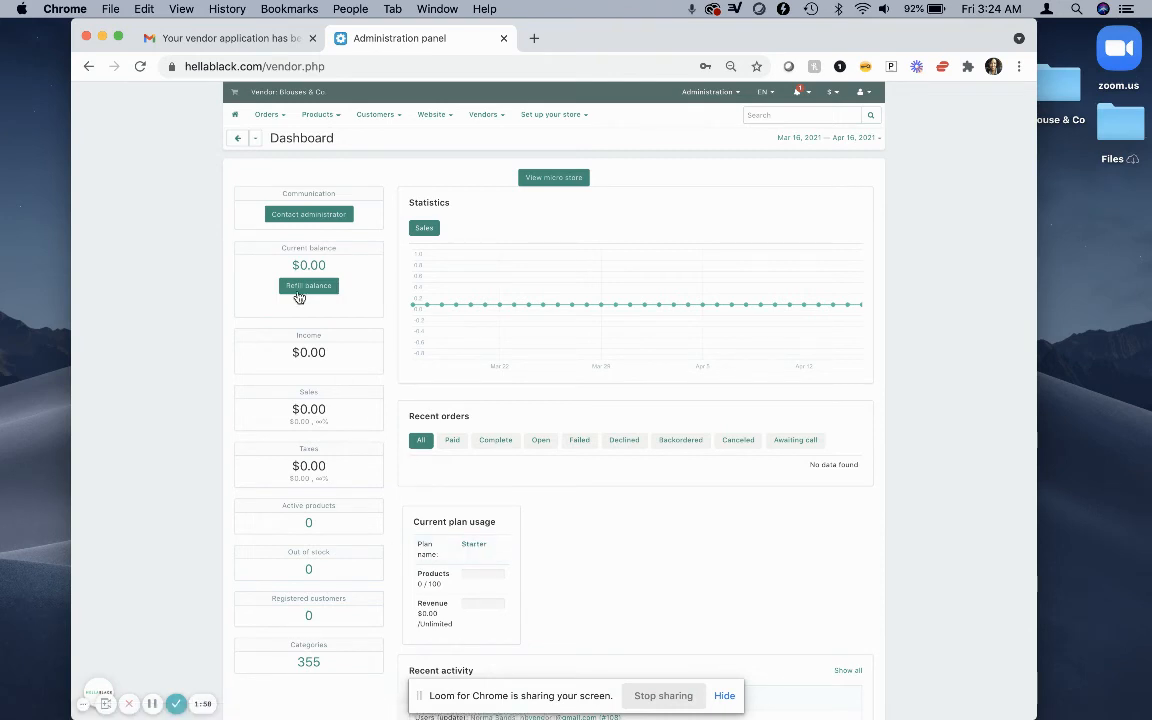
mouse_move(241, 340)
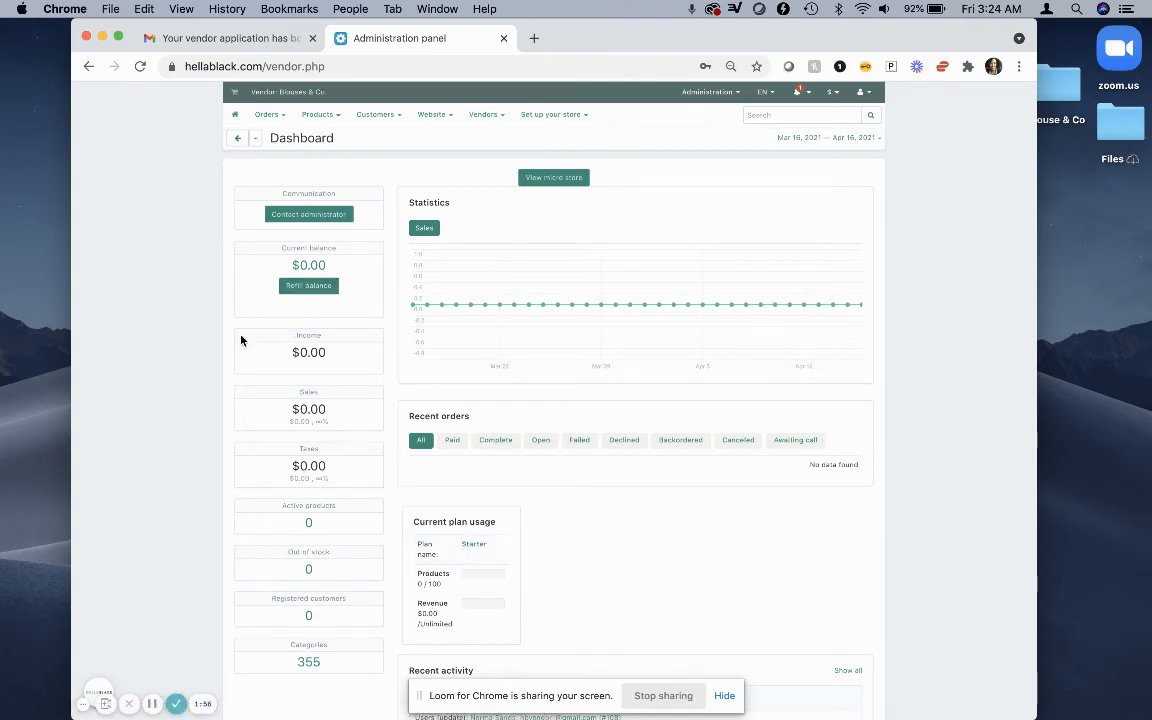
mouse_move(376, 457)
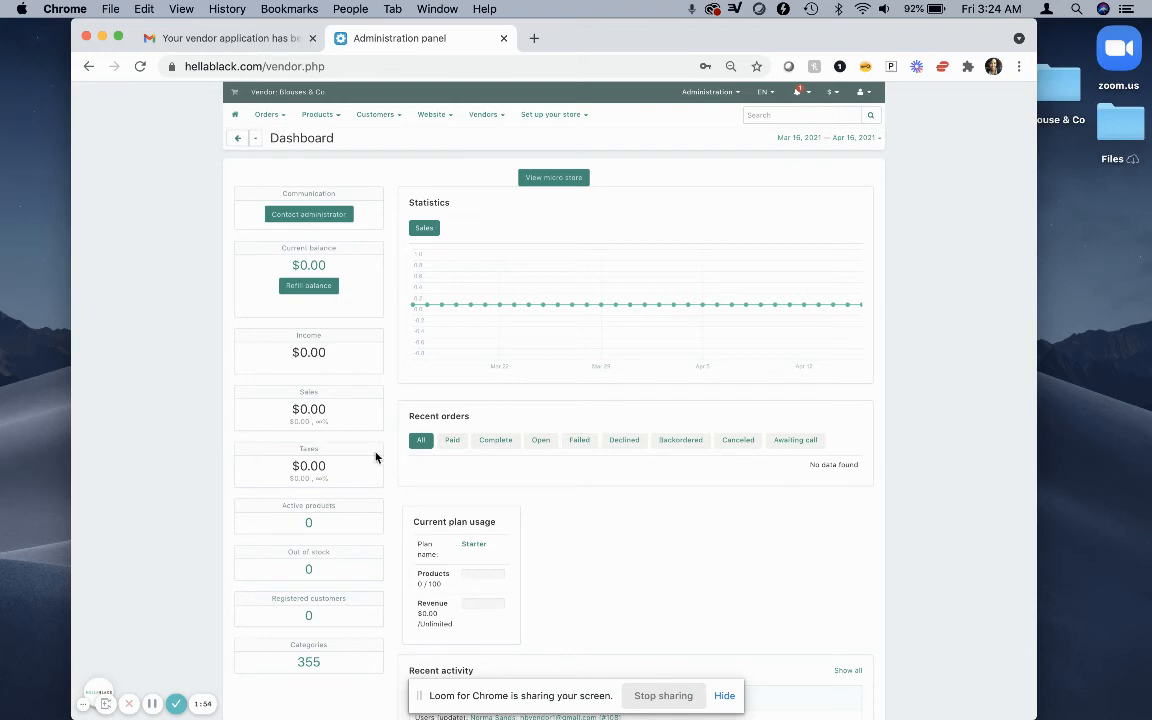
mouse_move(252, 626)
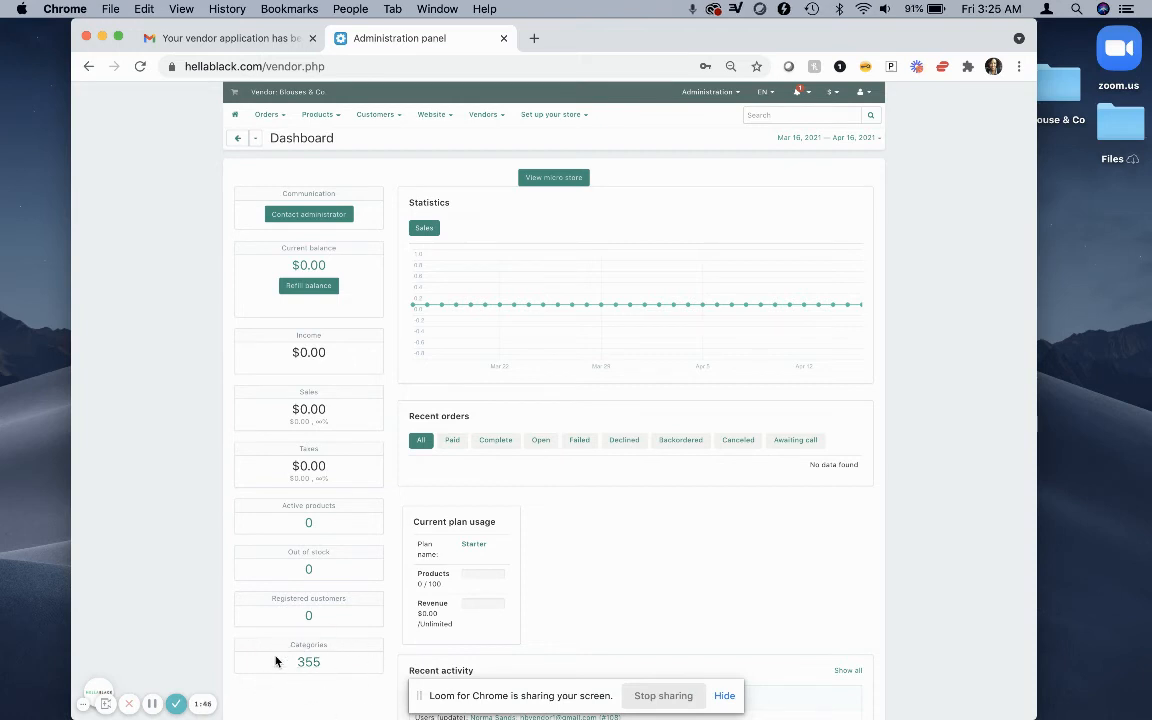
mouse_move(791, 518)
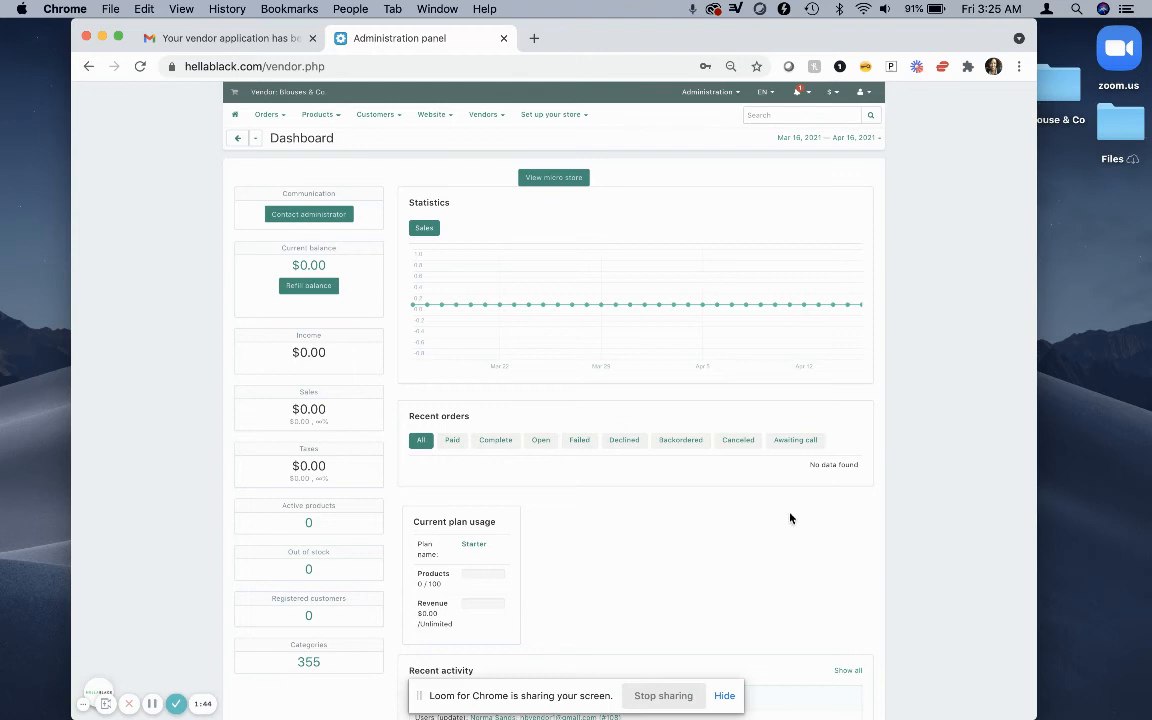
mouse_move(940, 482)
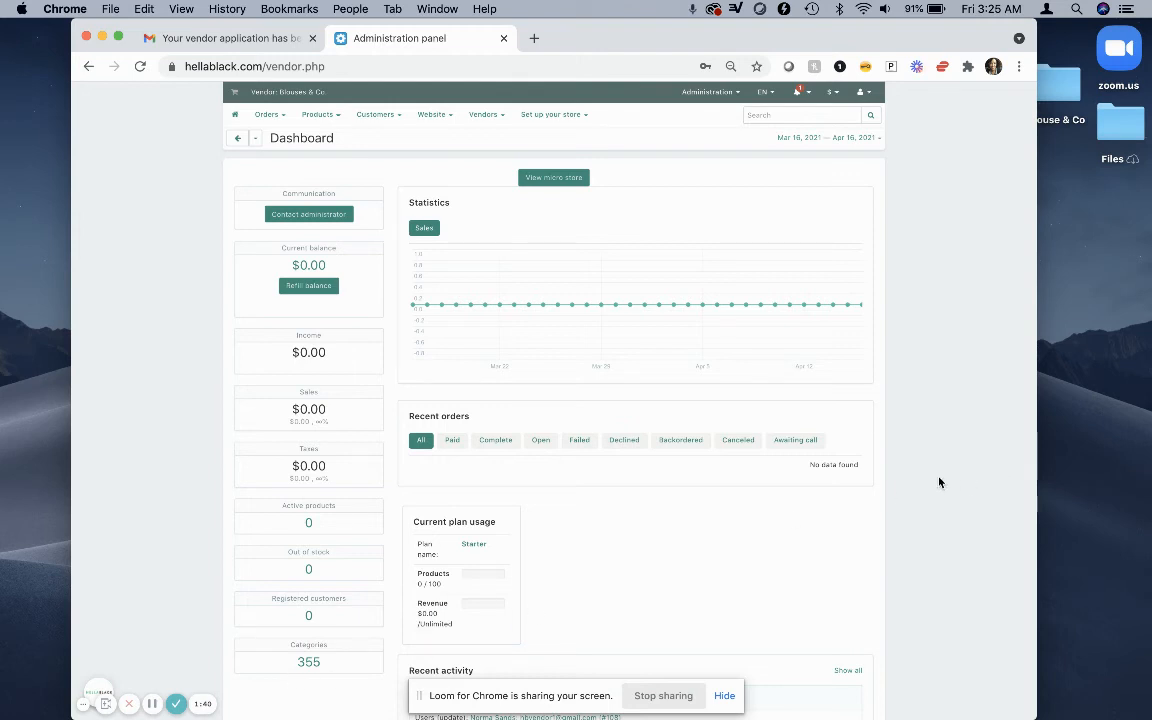
mouse_move(308, 671)
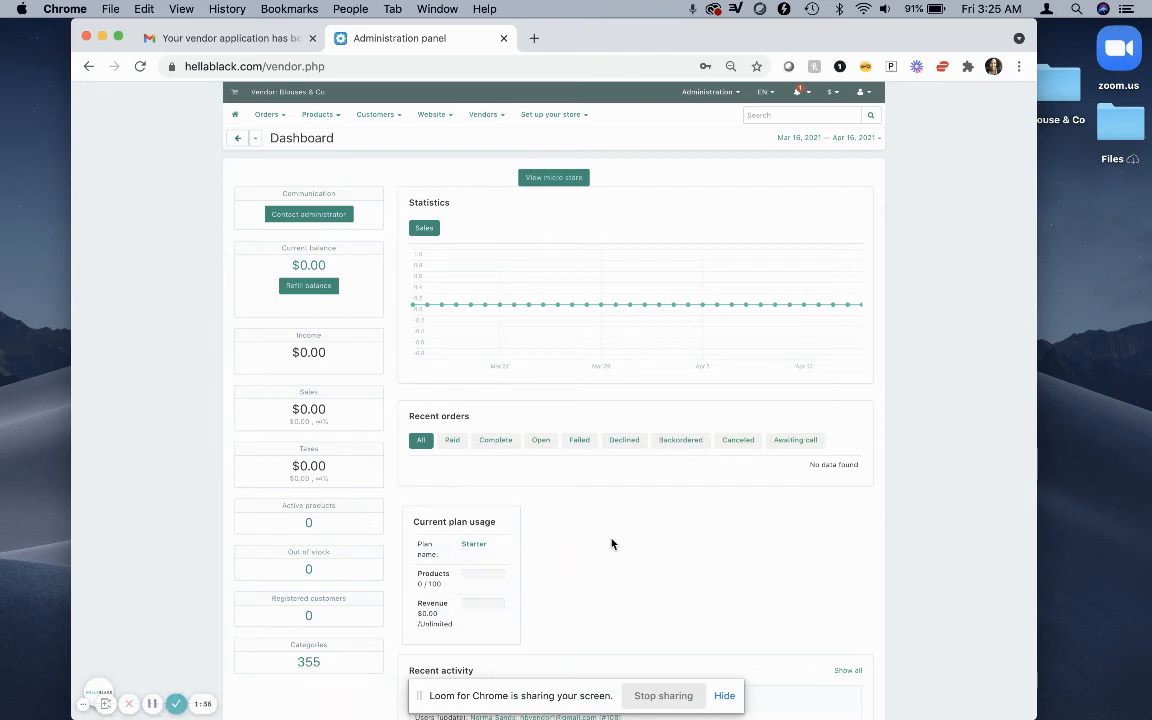
mouse_move(908, 538)
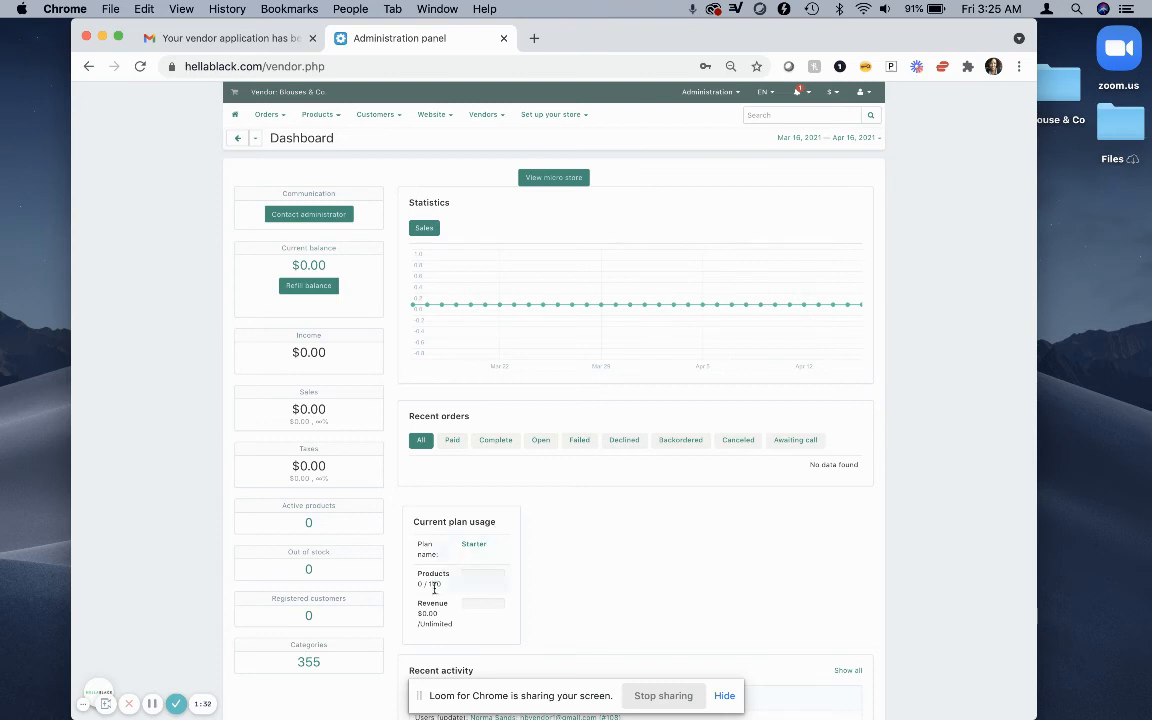
mouse_move(562, 488)
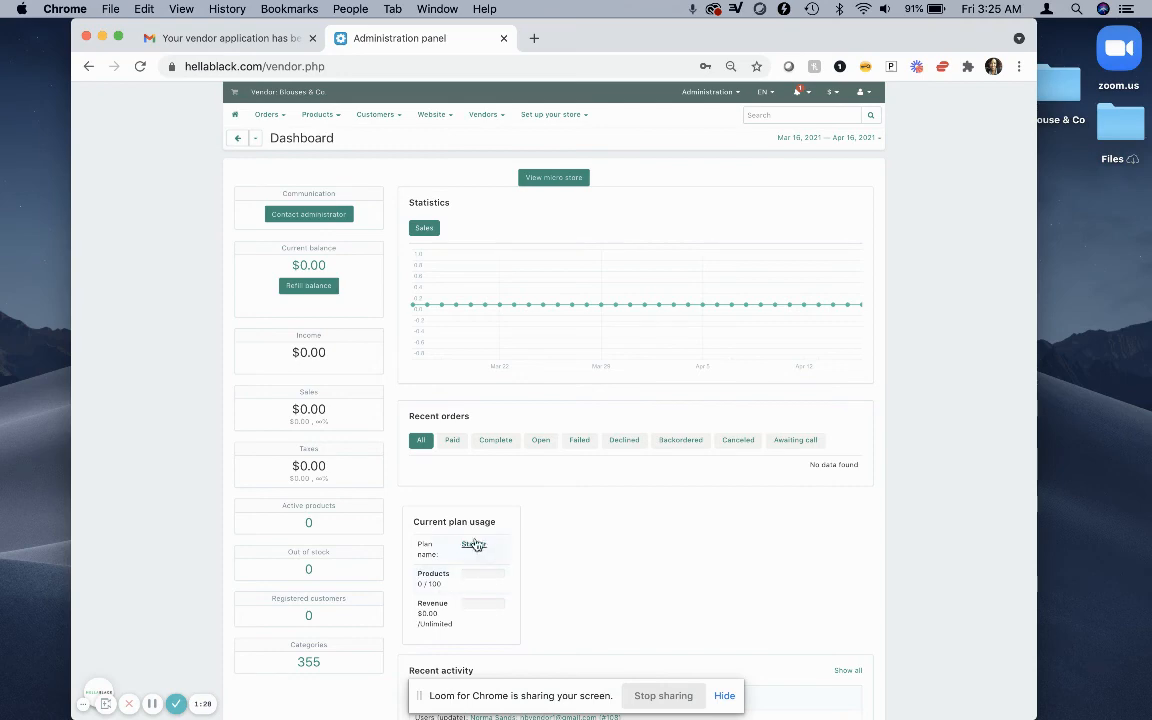
mouse_move(469, 556)
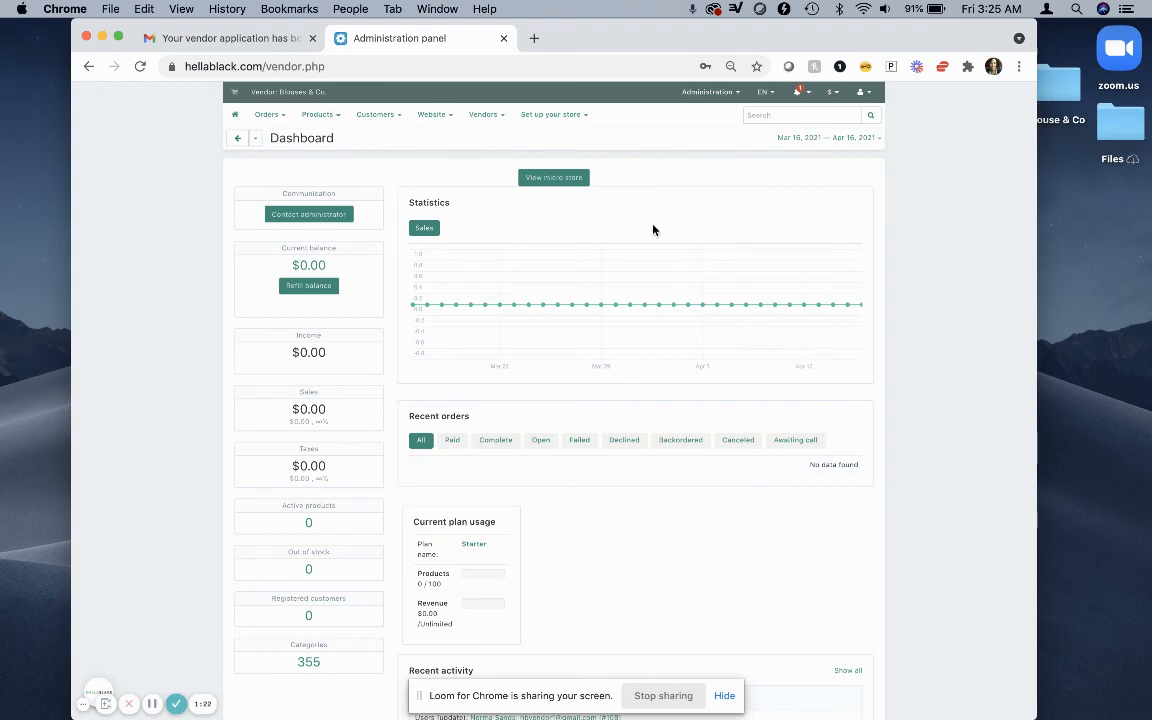
mouse_move(411, 469)
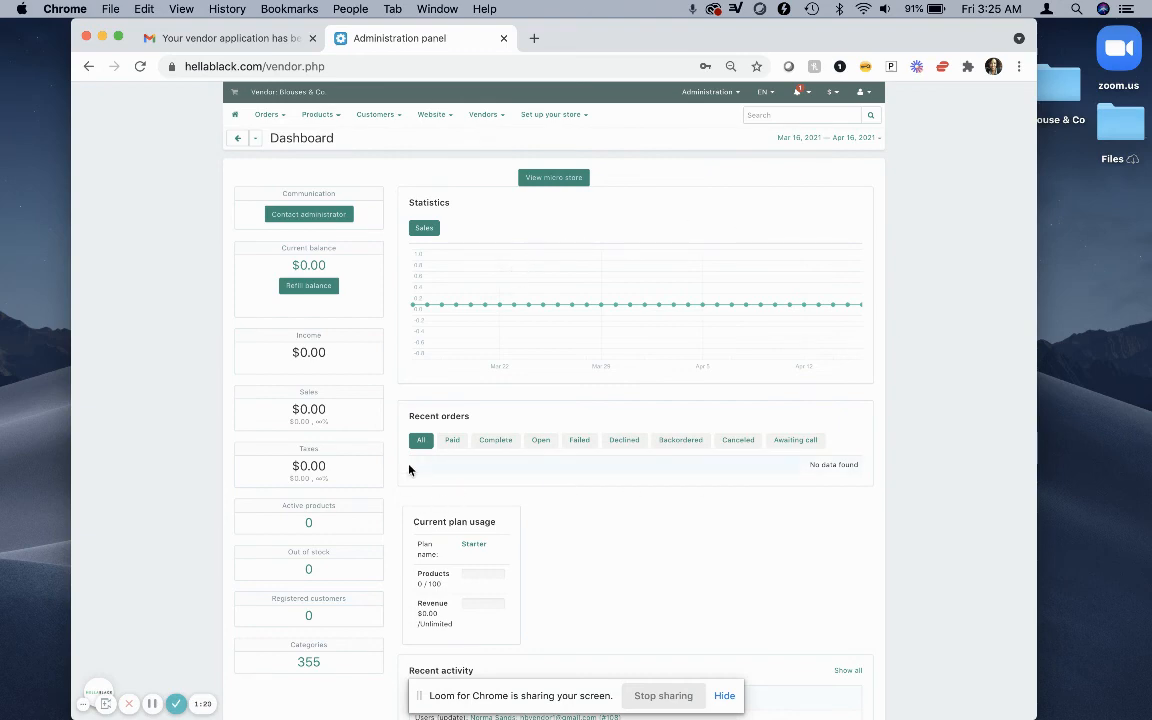
mouse_move(404, 462)
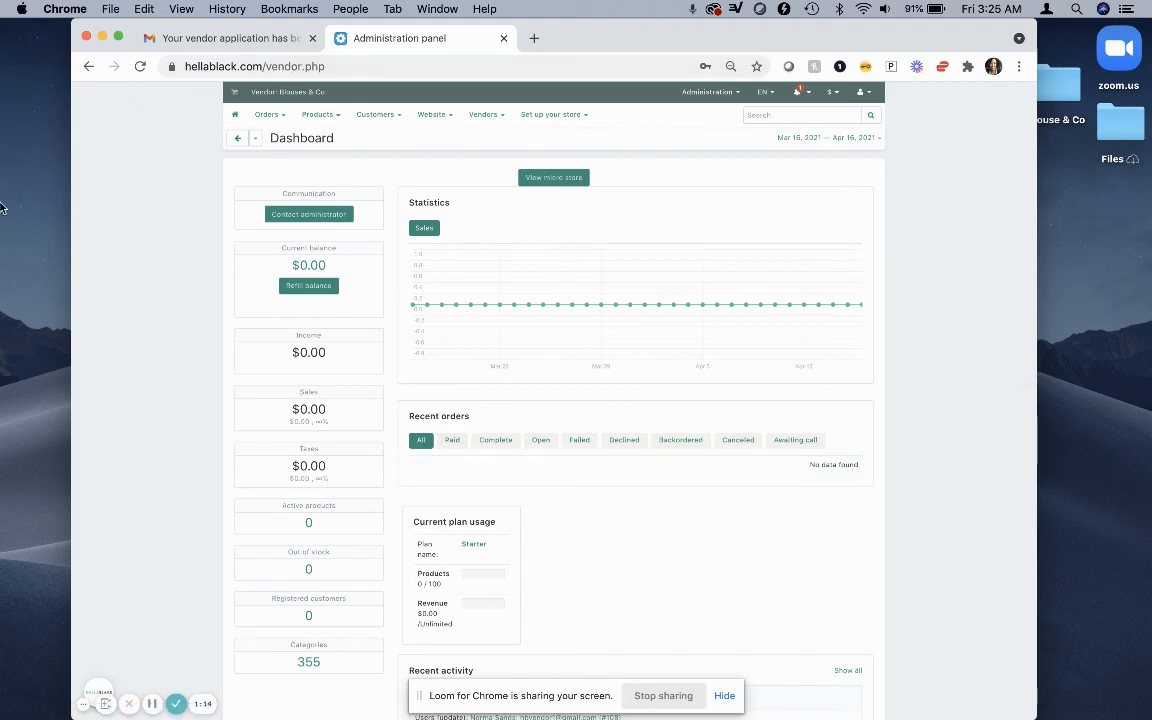
mouse_move(275, 570)
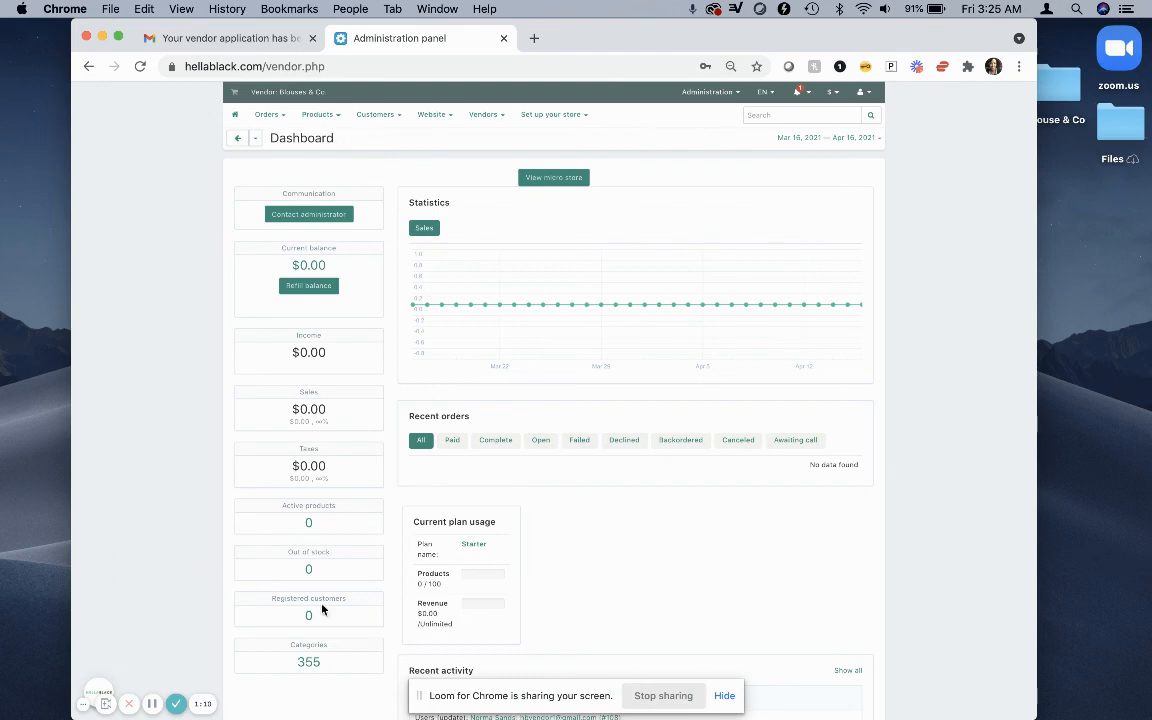
mouse_move(207, 521)
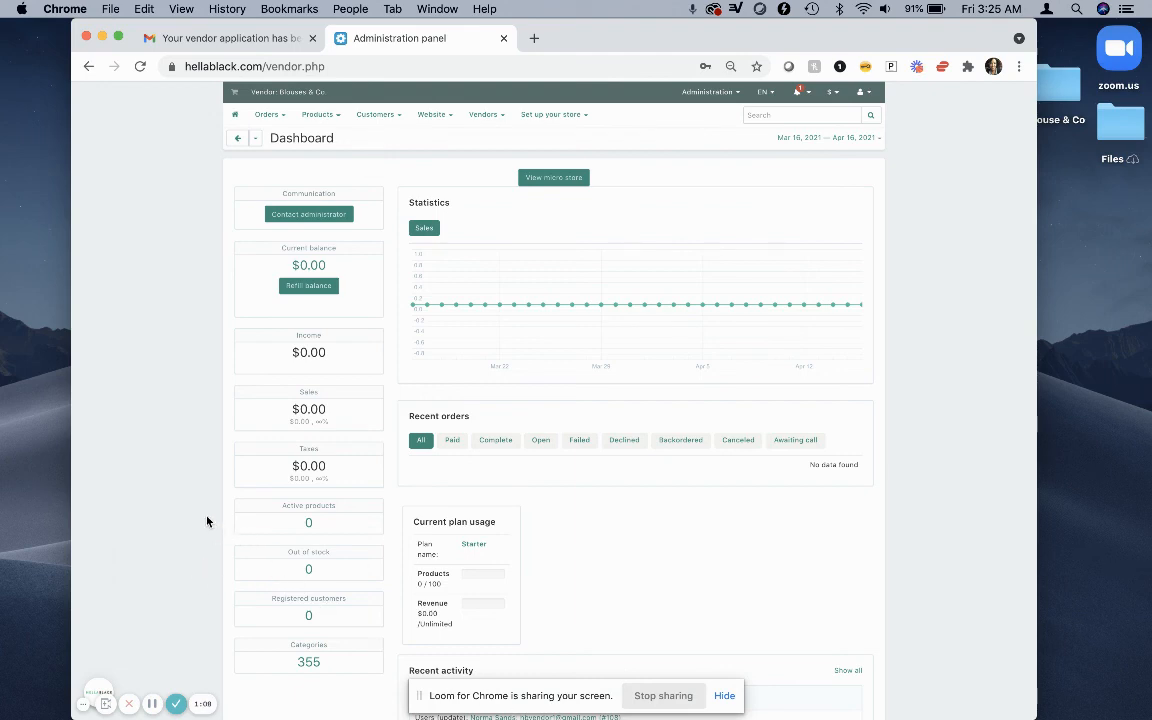